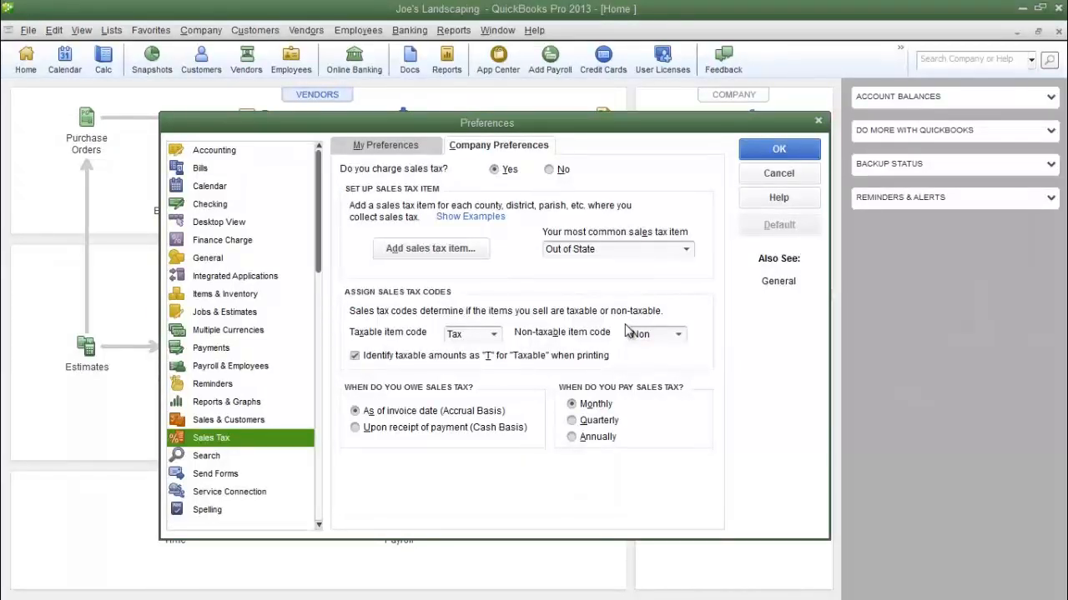
pyautogui.moveTo(610, 327)
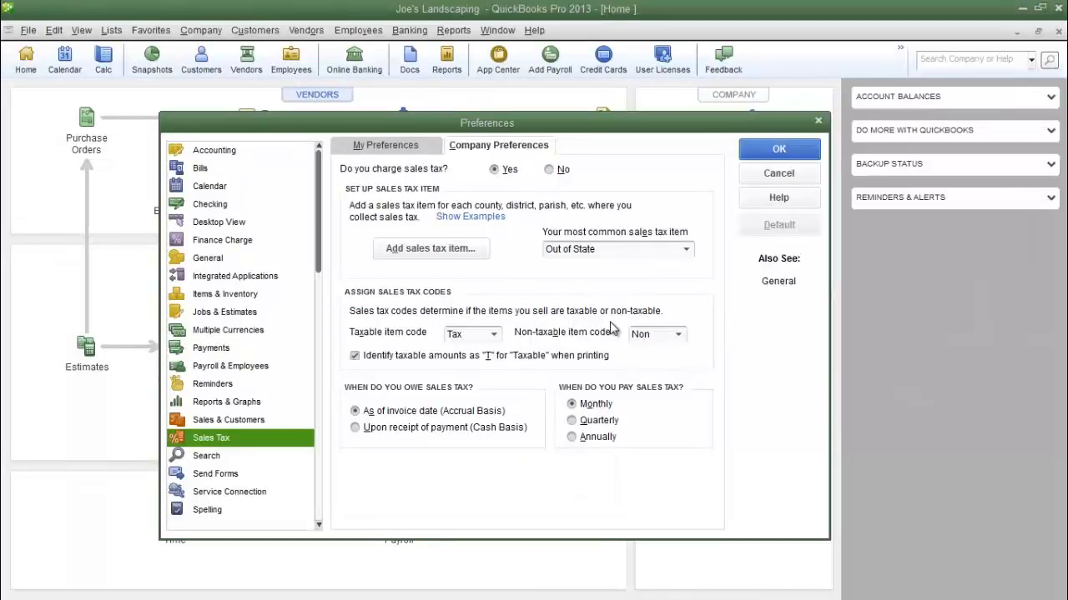
pyautogui.moveTo(480, 282)
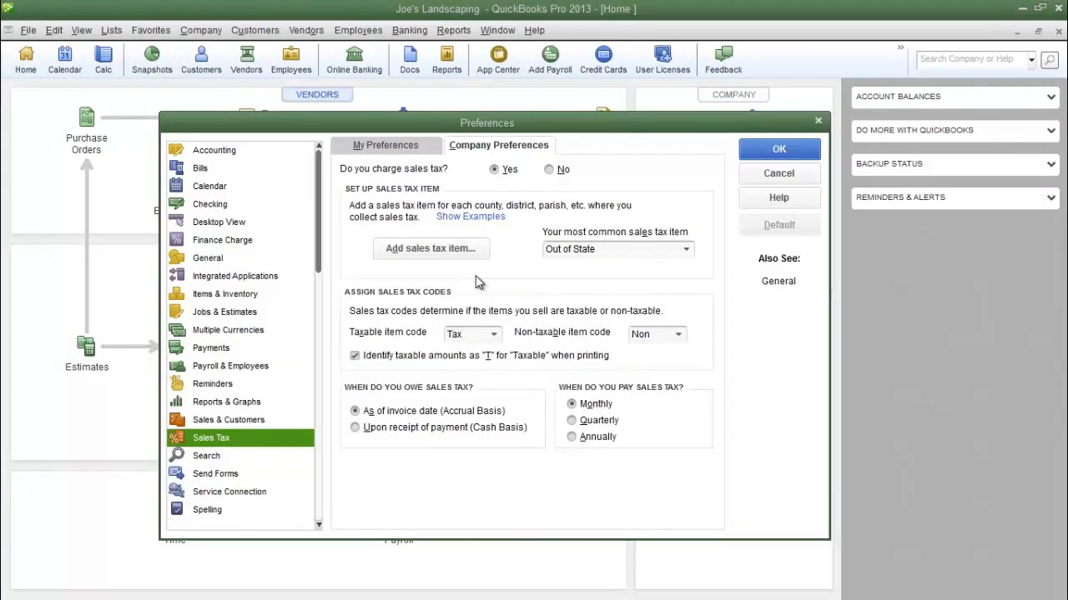
pyautogui.moveTo(760, 180)
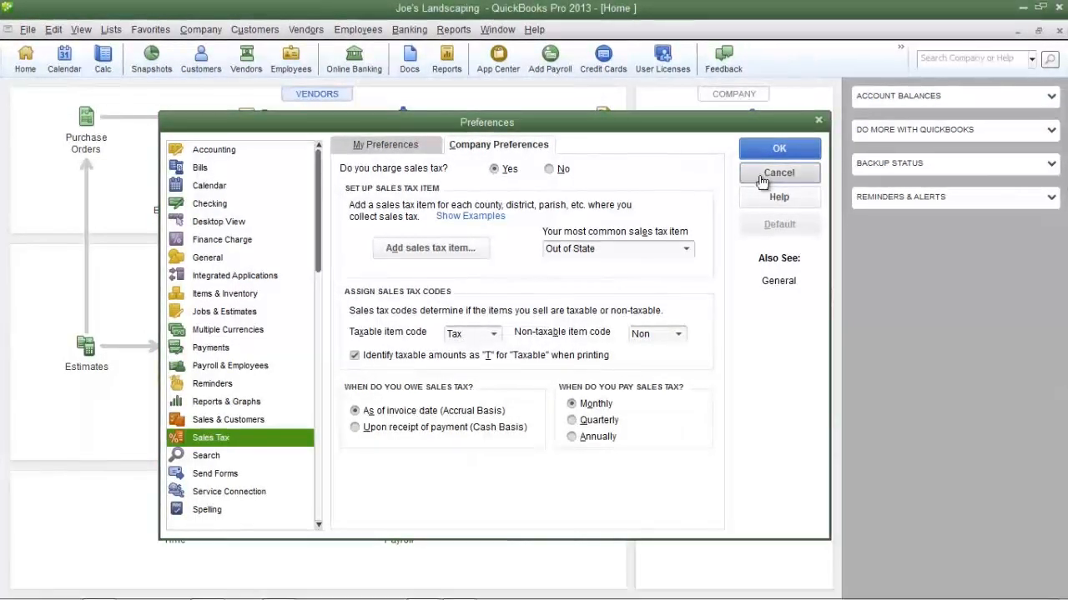
# Step: Reopen the company Sales Tax preferences and confirm charging sales tax is turned on
pyautogui.click(777, 171)
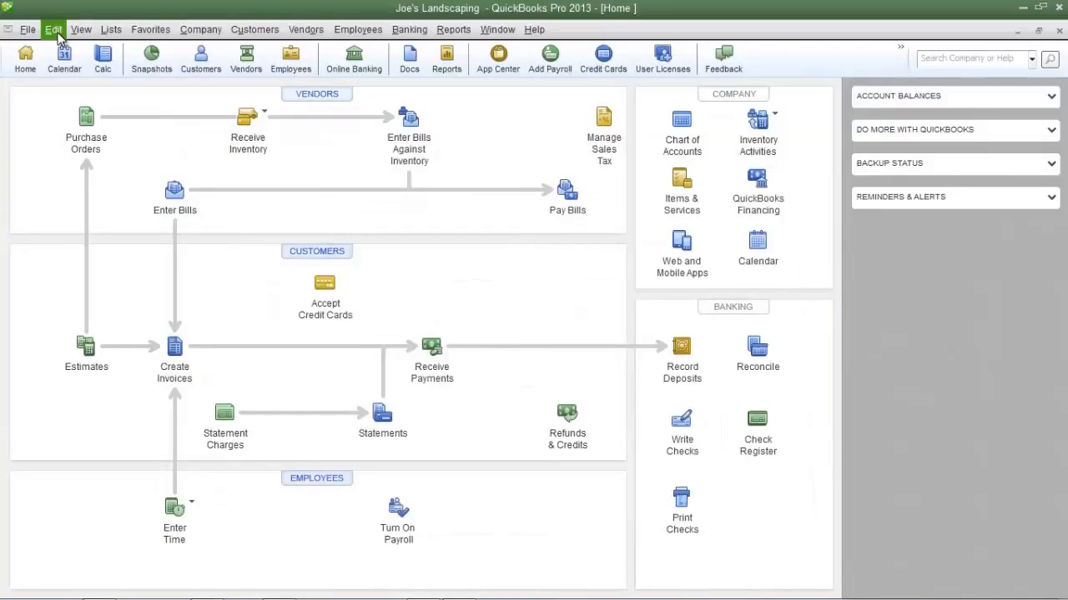
pyautogui.click(53, 30)
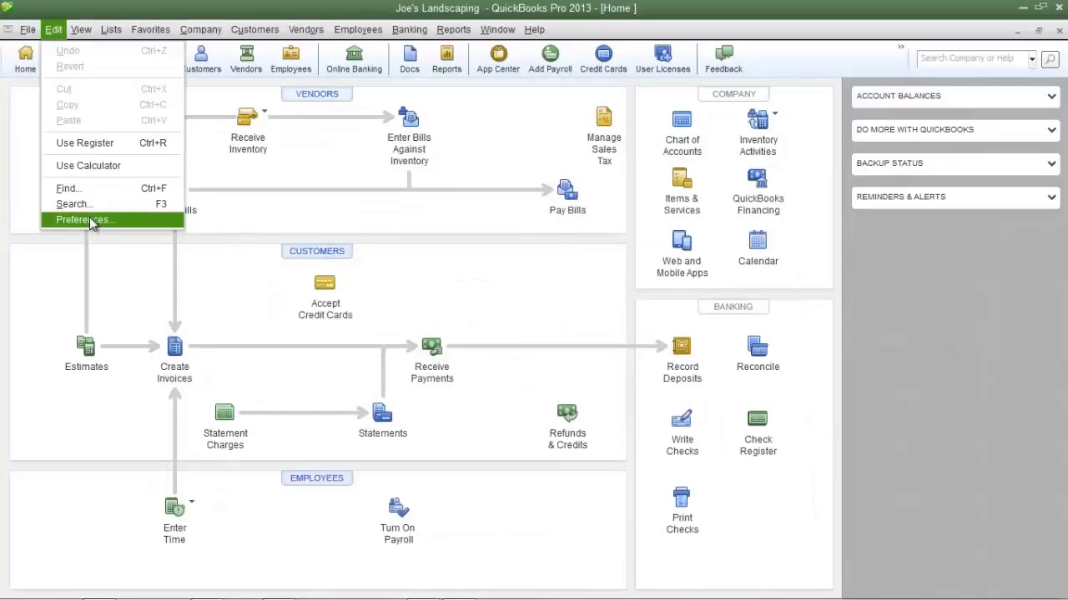
pyautogui.click(82, 220)
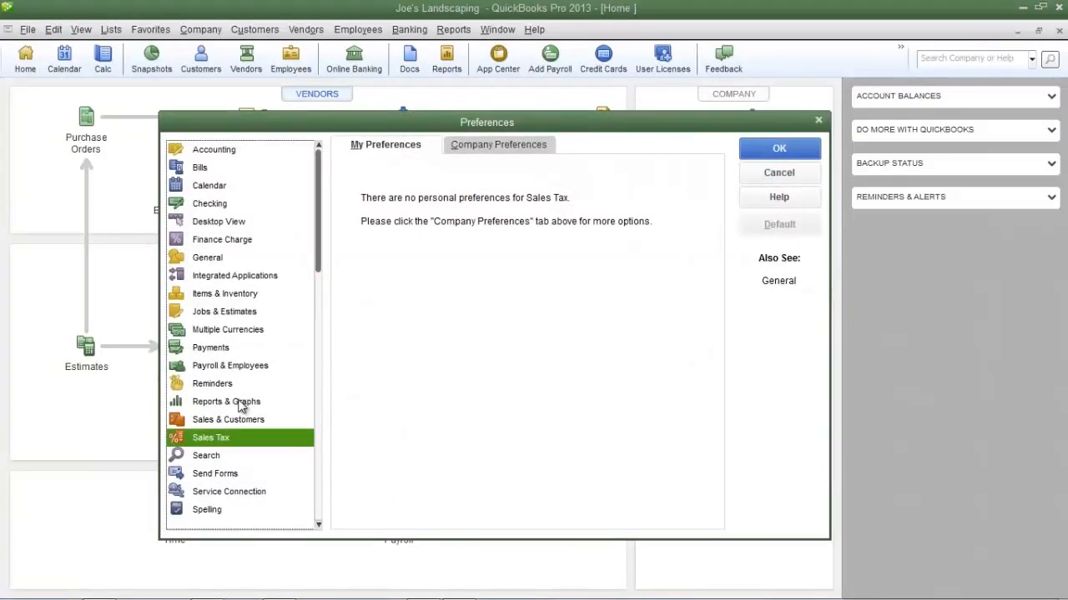
pyautogui.moveTo(247, 447)
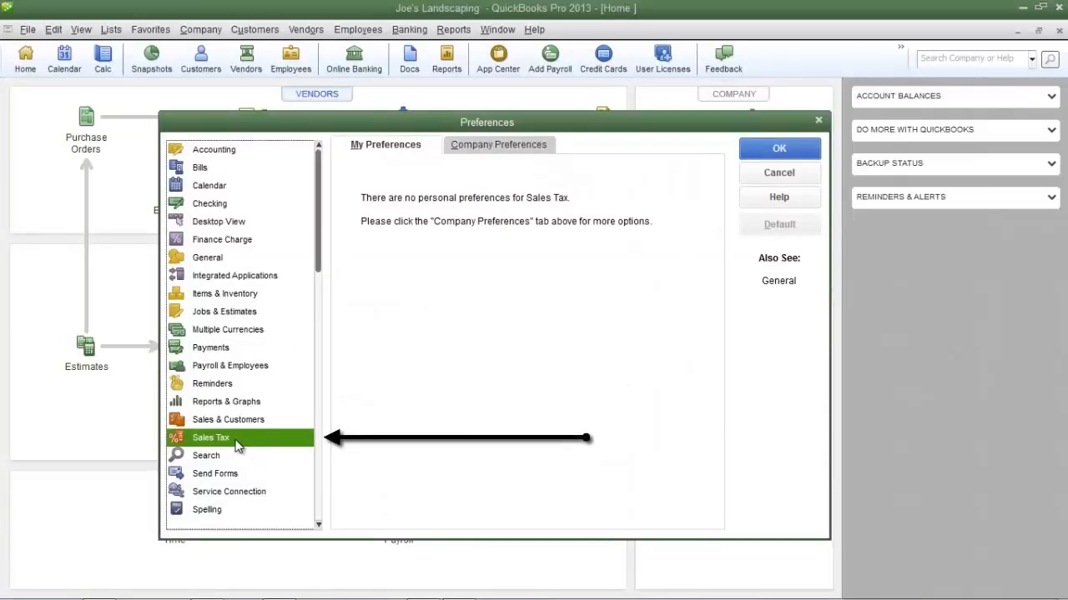
pyautogui.moveTo(497, 144)
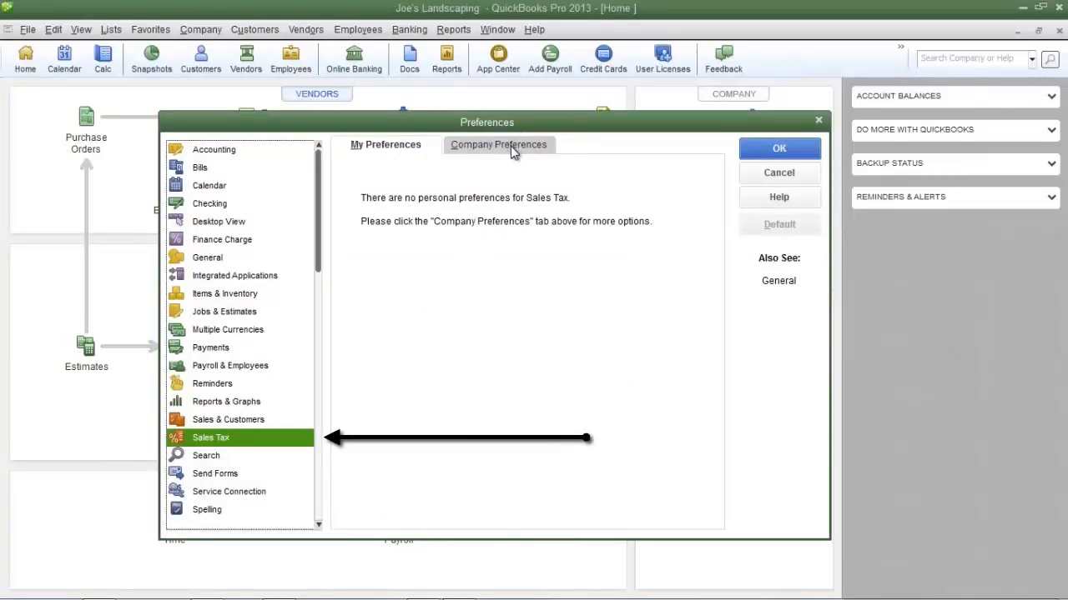
pyautogui.click(497, 144)
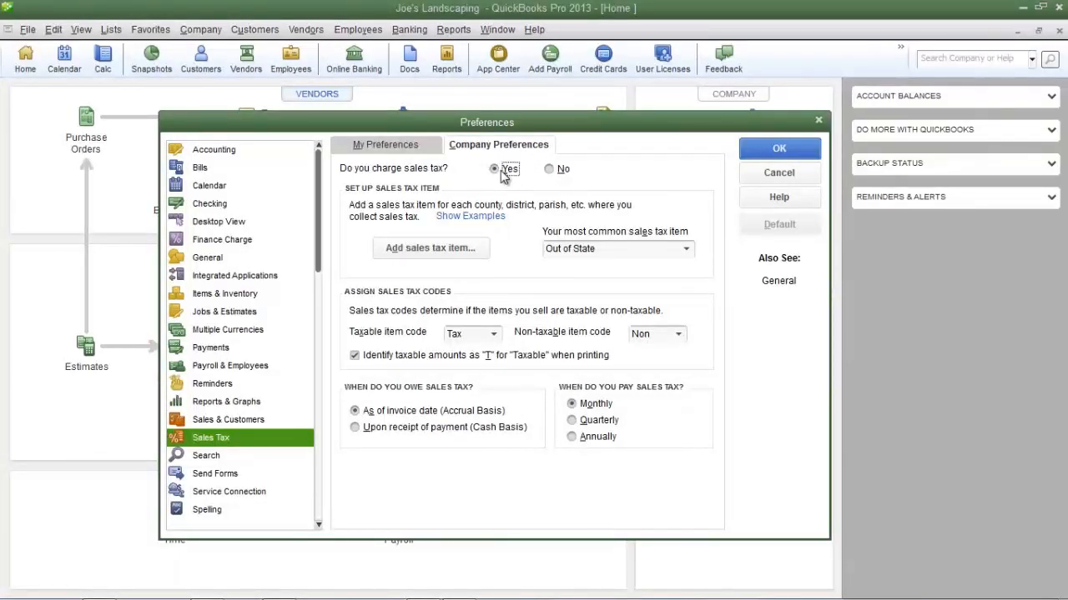
pyautogui.moveTo(367, 177)
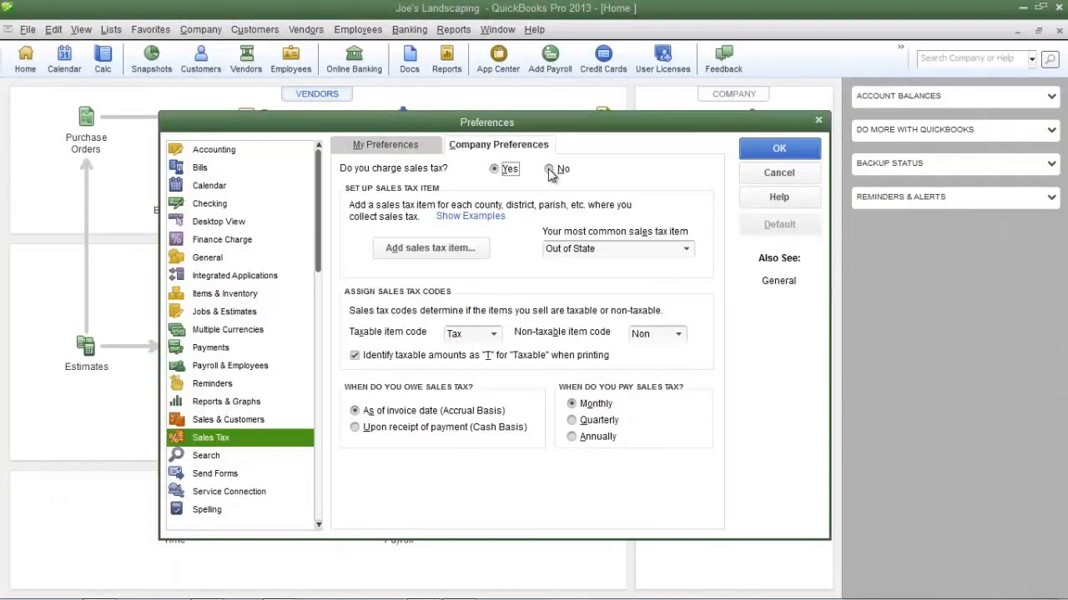
pyautogui.click(549, 169)
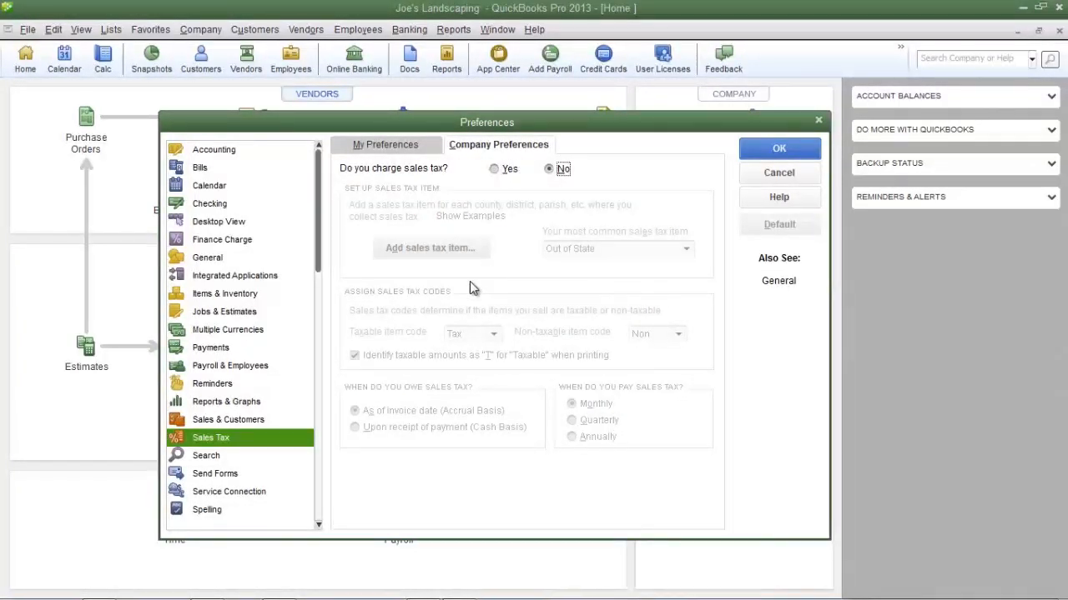
pyautogui.moveTo(494, 217)
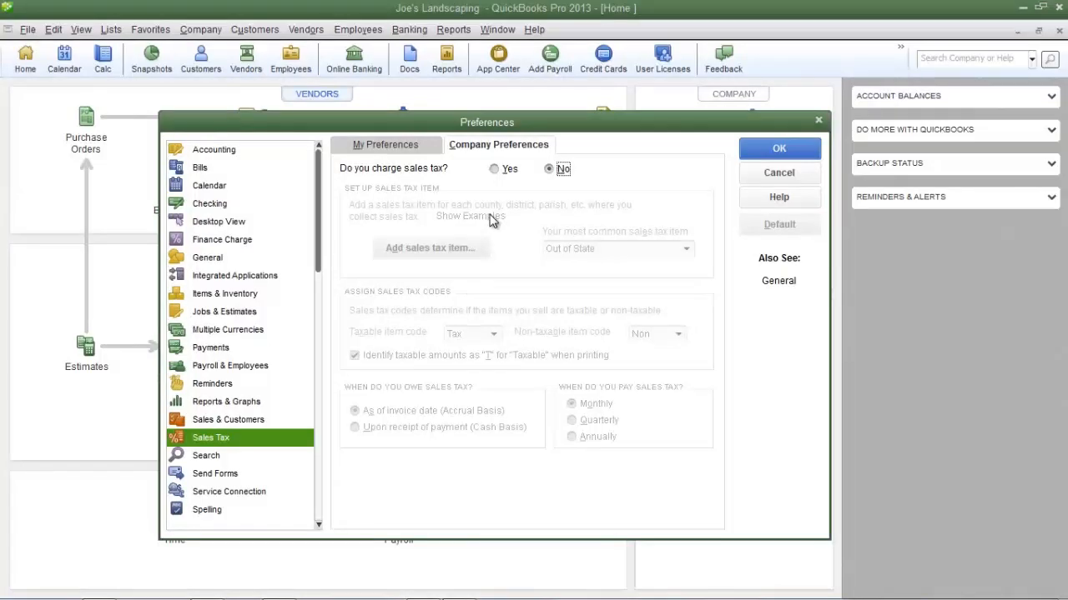
pyautogui.click(493, 169)
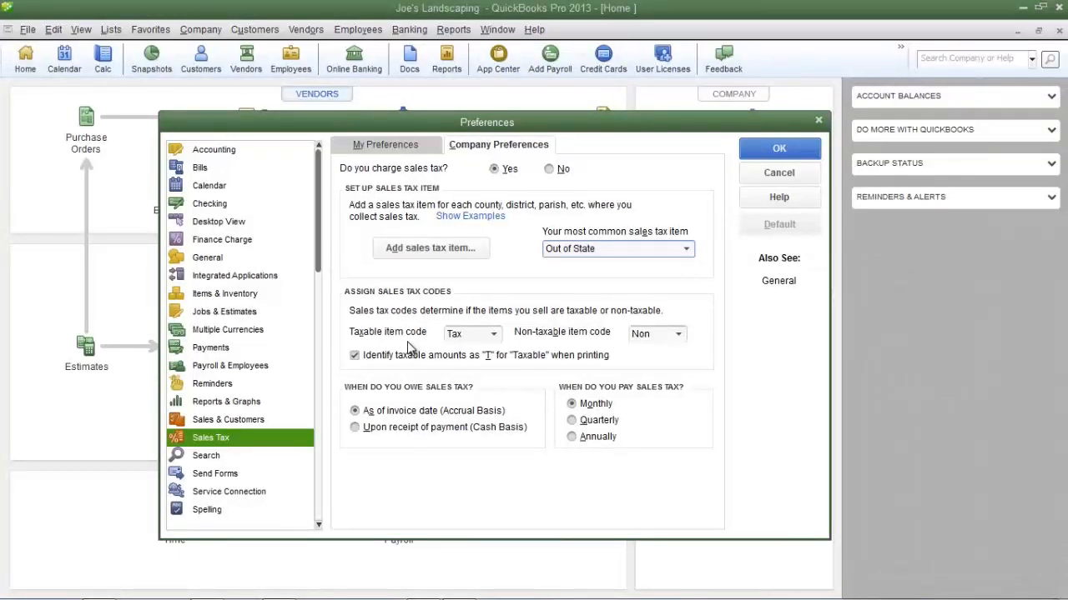
# Step: Review the sales tax codes used for taxable and non-taxable items
pyautogui.click(614, 249)
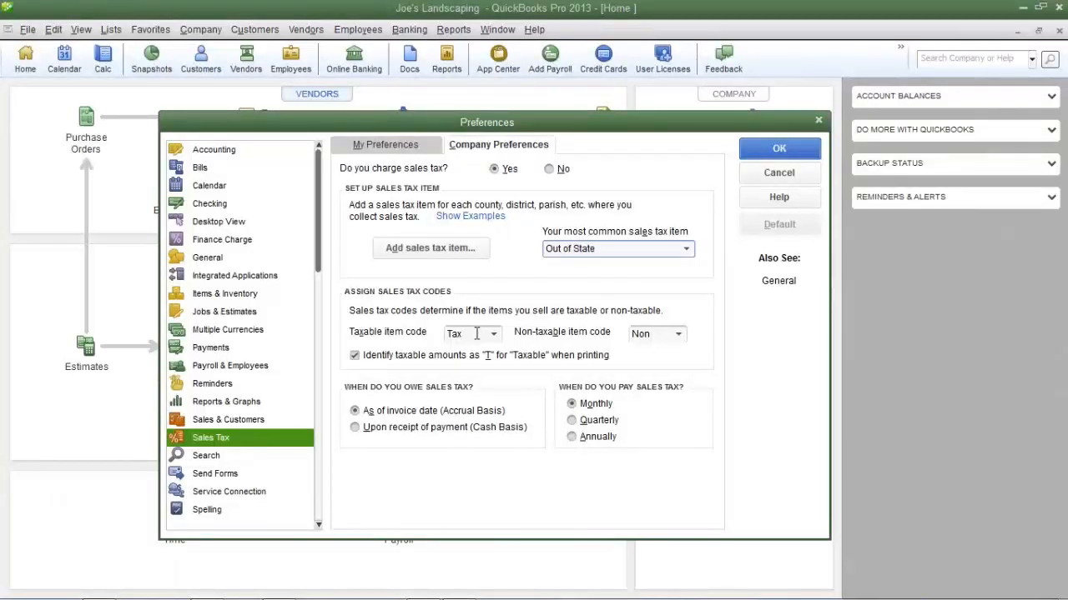
pyautogui.click(467, 334)
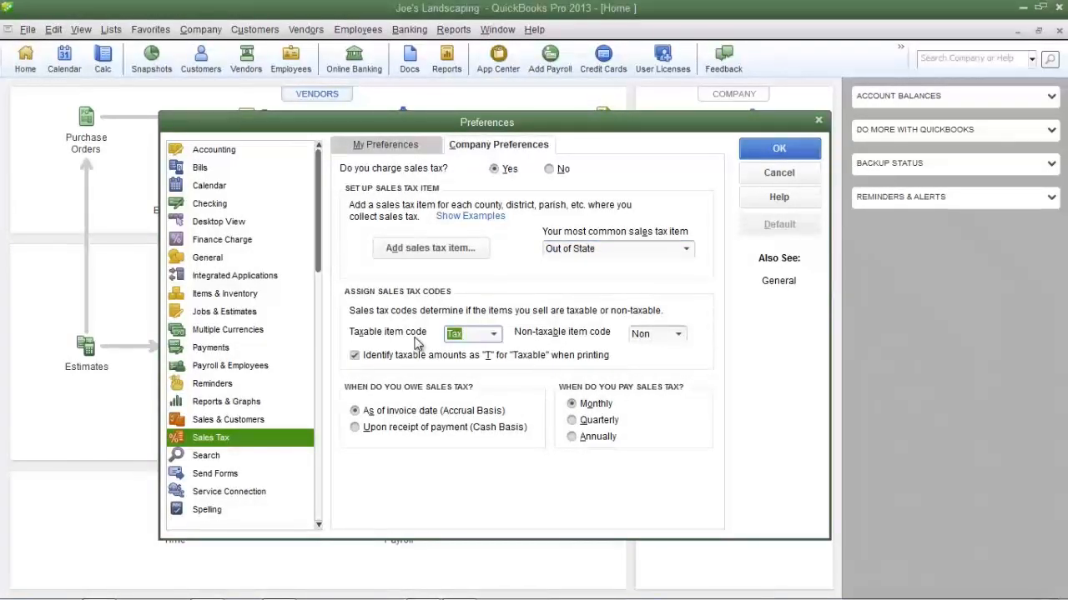
pyautogui.click(454, 333)
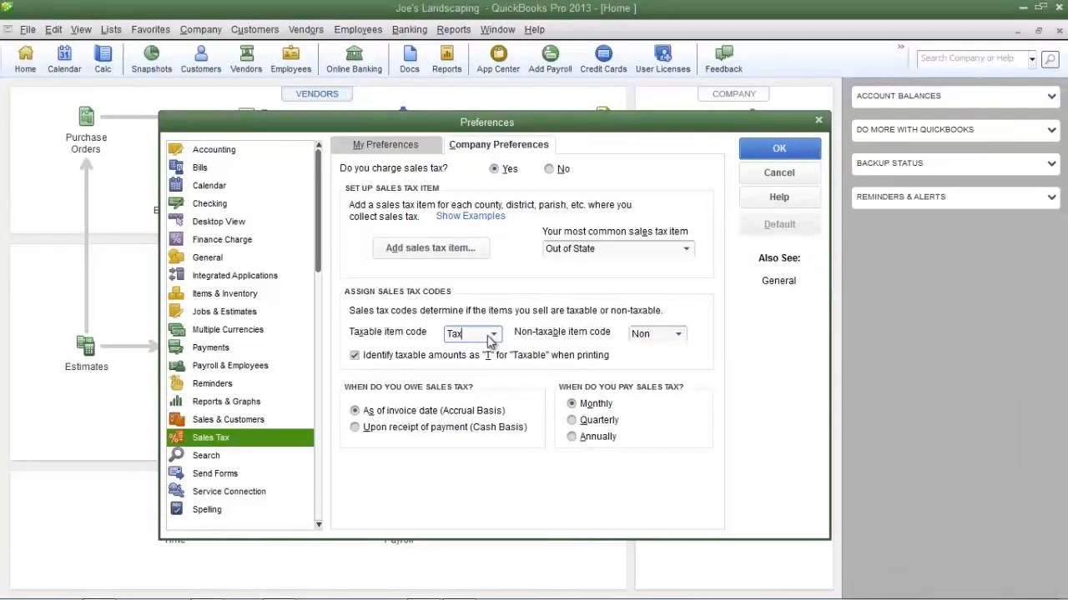
pyautogui.click(494, 333)
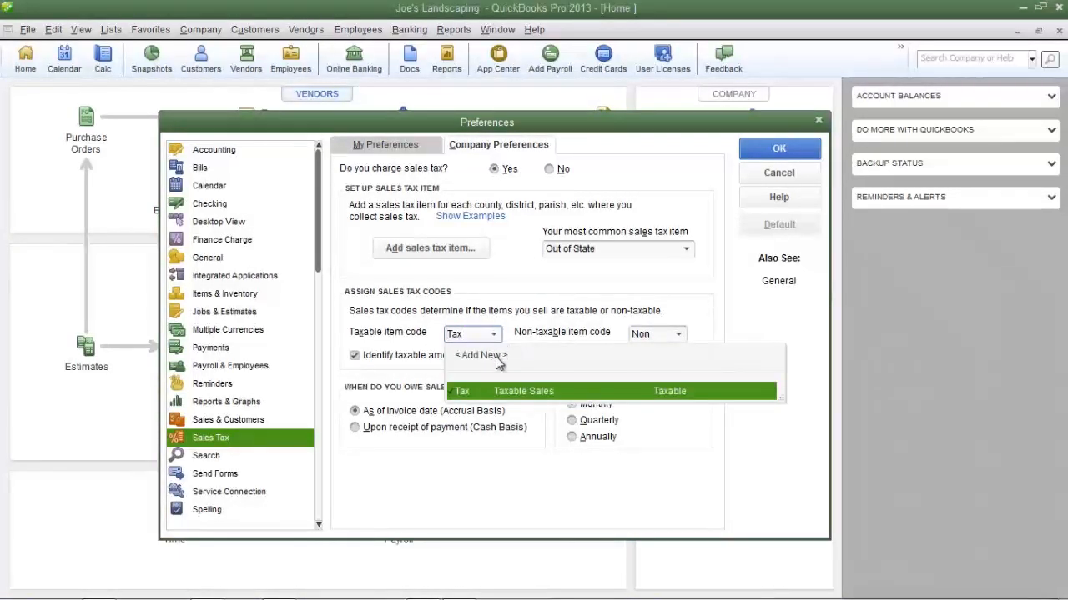
pyautogui.click(481, 354)
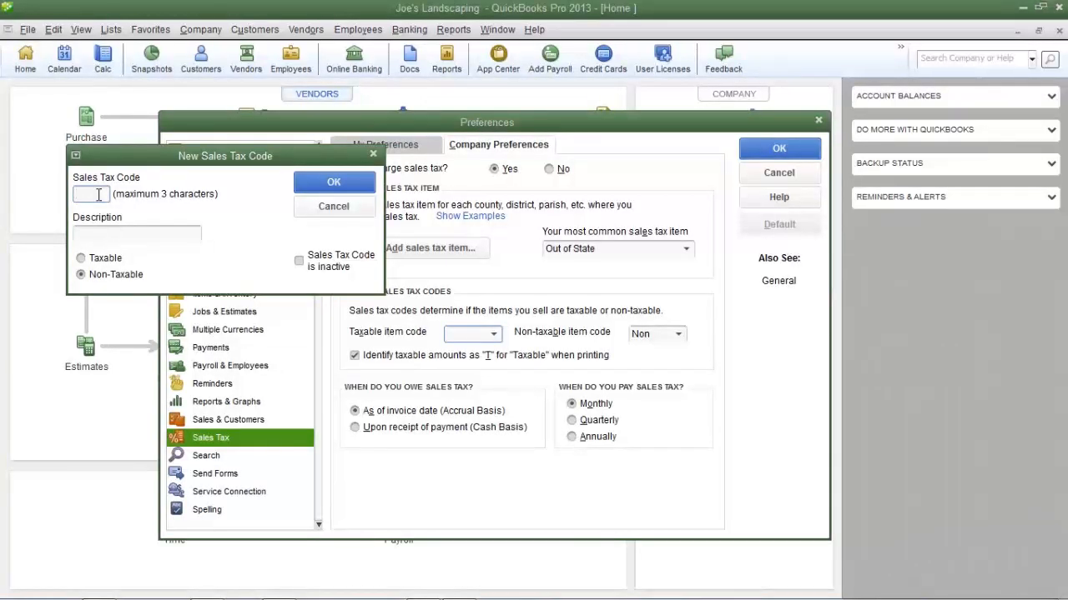
pyautogui.moveTo(334, 207)
pyautogui.write('Tax')
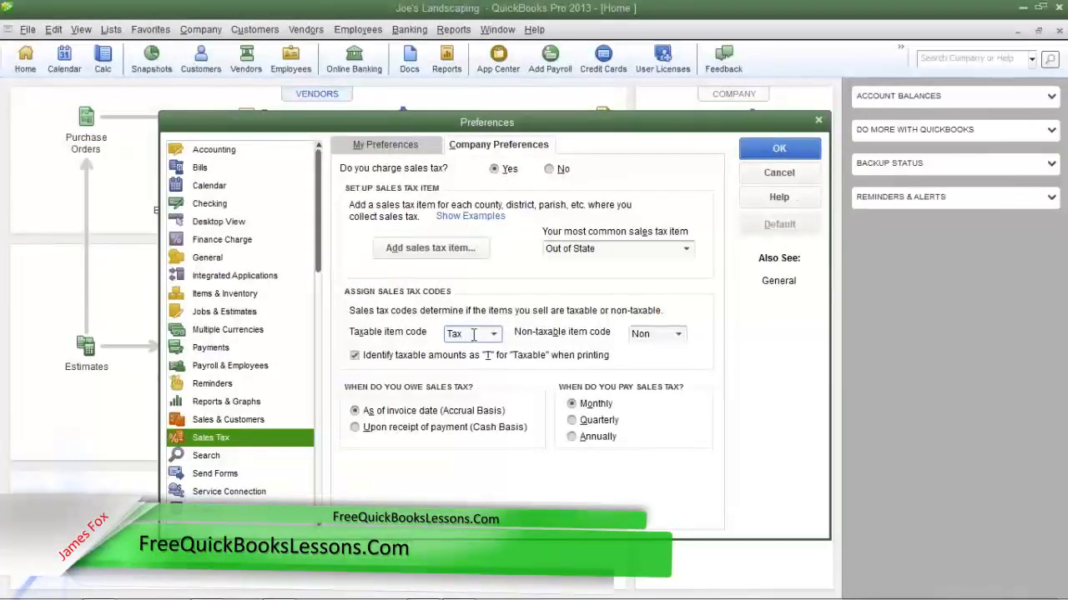
pyautogui.click(650, 334)
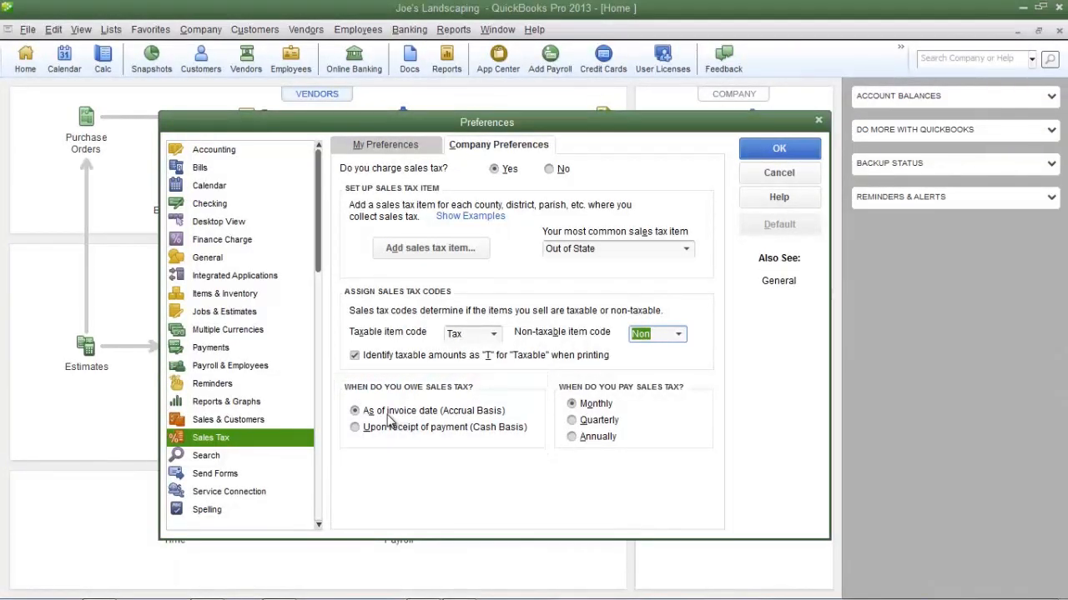
pyautogui.moveTo(386, 435)
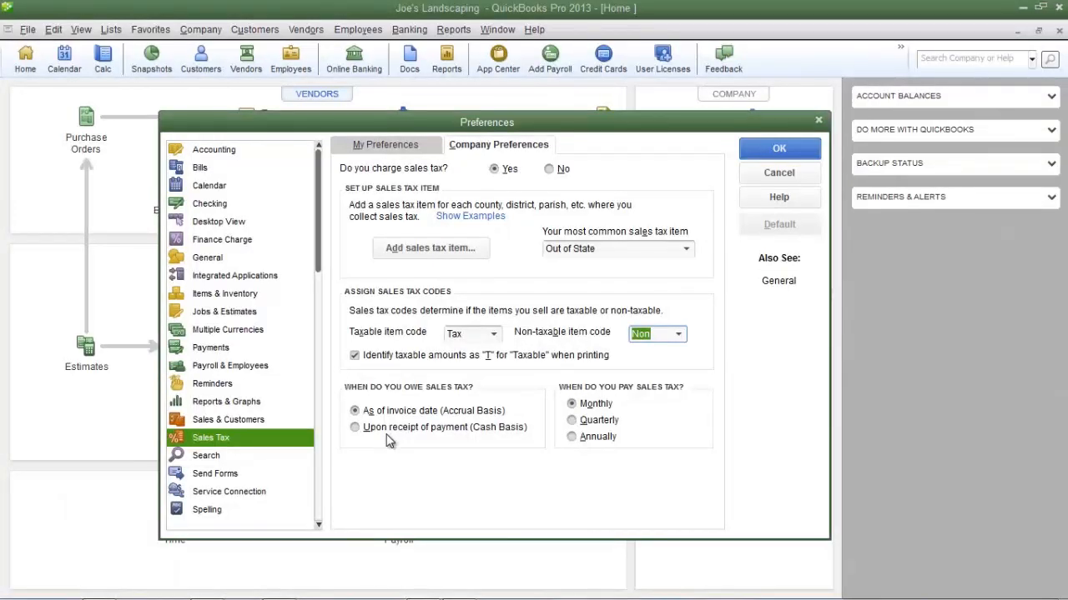
pyautogui.moveTo(425, 444)
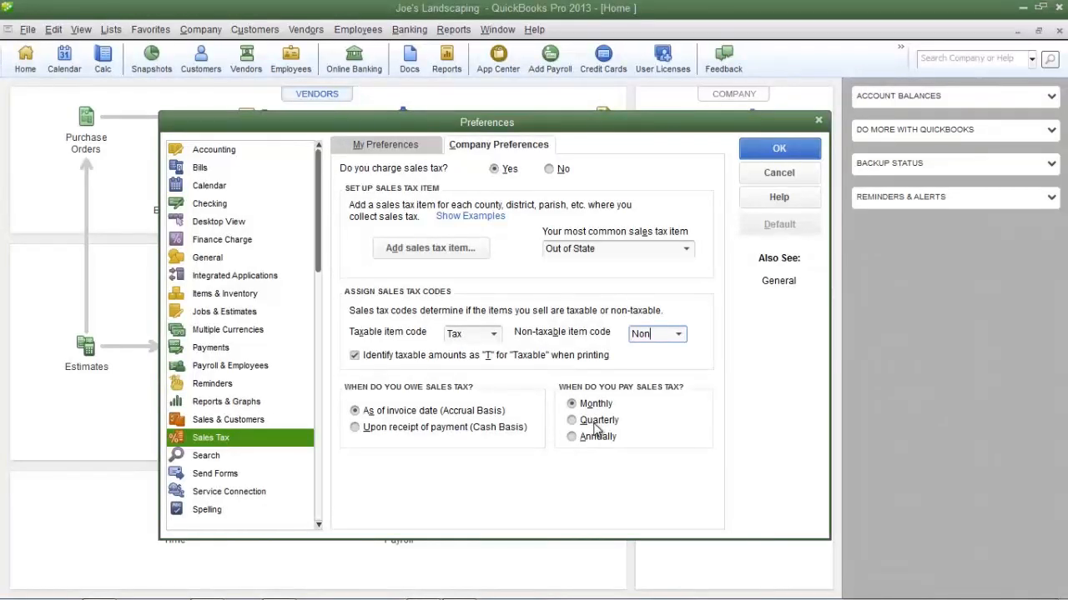
# Step: Set sales tax to be paid Annually and save the preferences
pyautogui.click(571, 437)
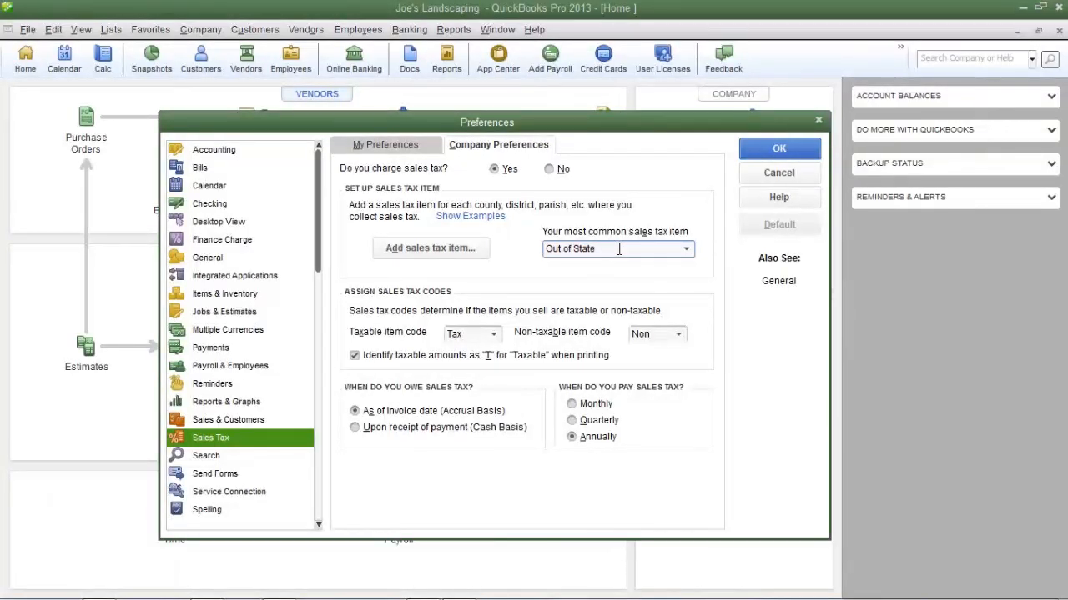
pyautogui.click(617, 249)
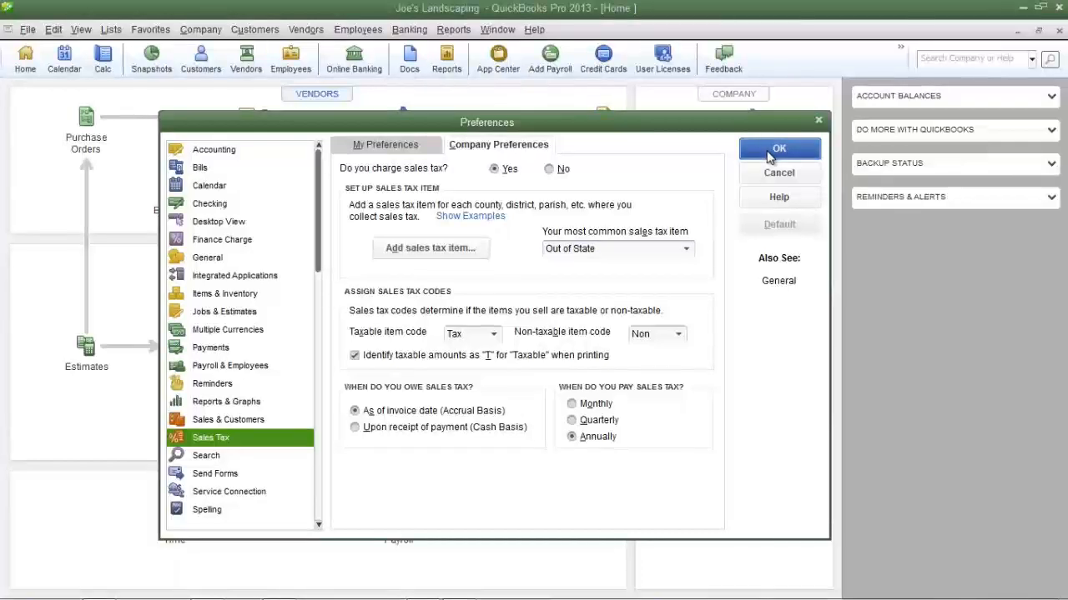
pyautogui.click(778, 149)
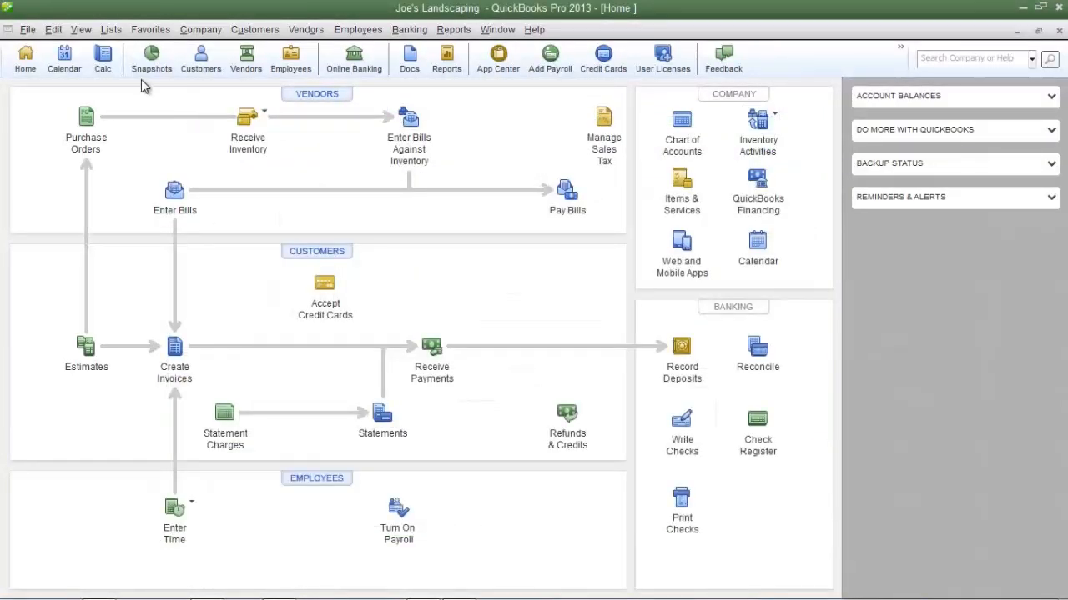
pyautogui.moveTo(137, 109)
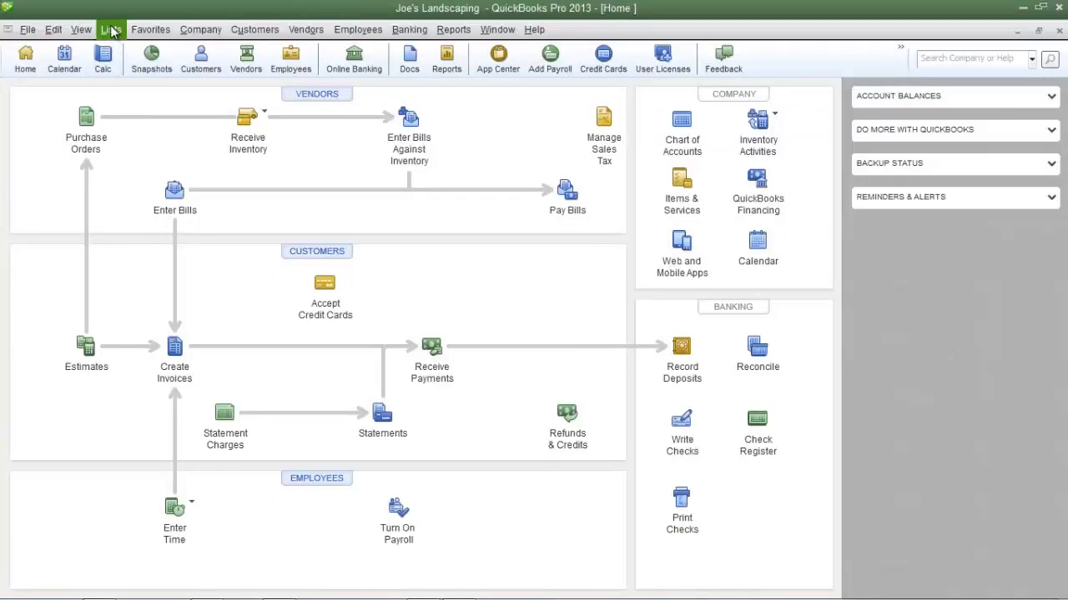
# Step: Show the Item List and bring up actions for the Out of State sales tax item
pyautogui.click(110, 30)
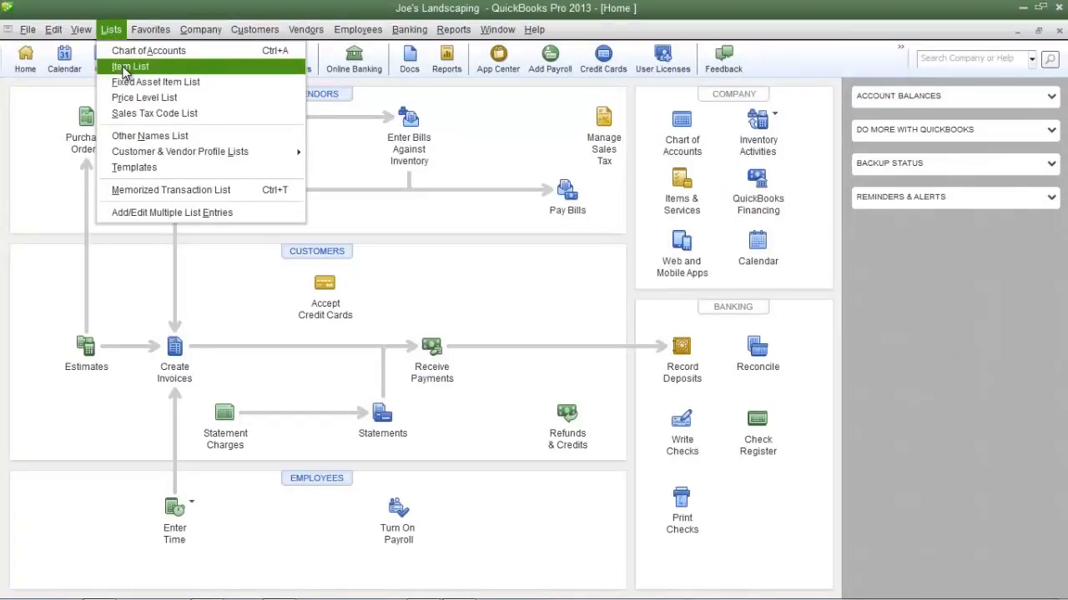
pyautogui.click(130, 67)
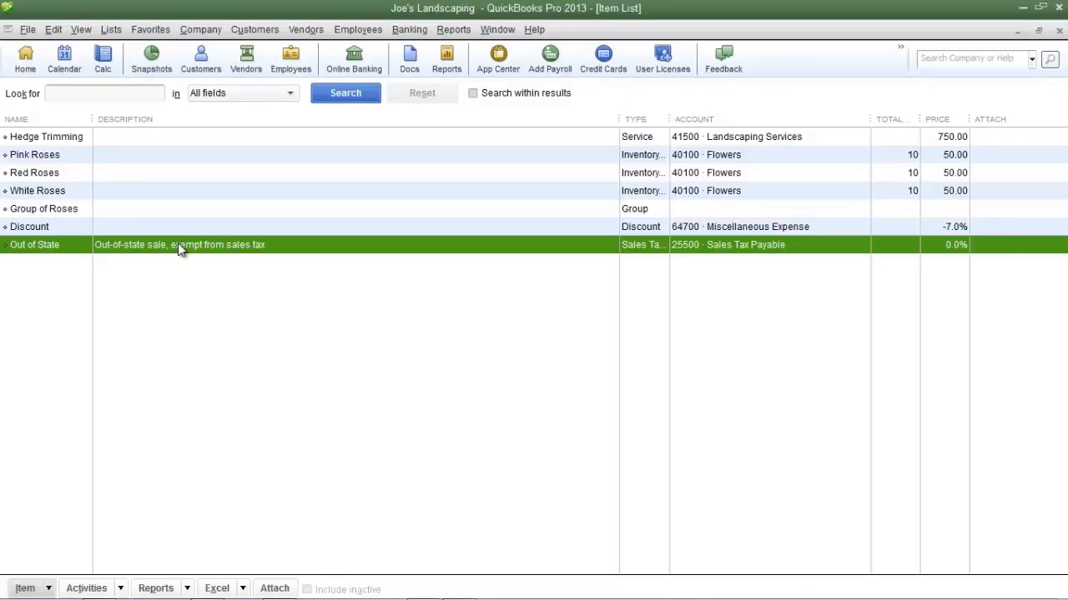
pyautogui.rightClick(181, 244)
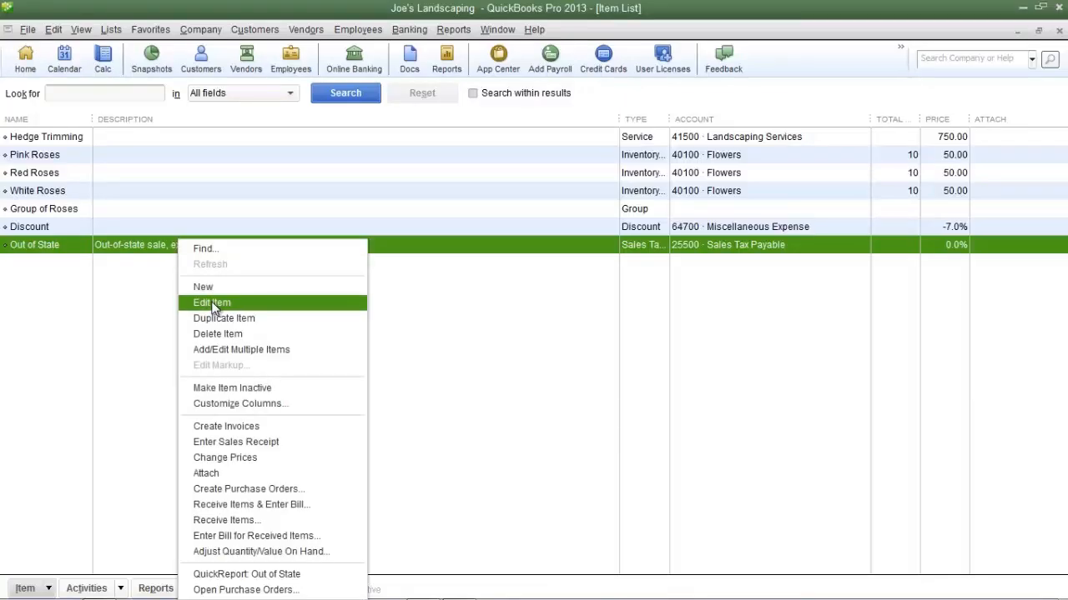
# Step: Edit the item, naming and describing it Local Sales Tax with a 4.75% rate
pyautogui.click(211, 303)
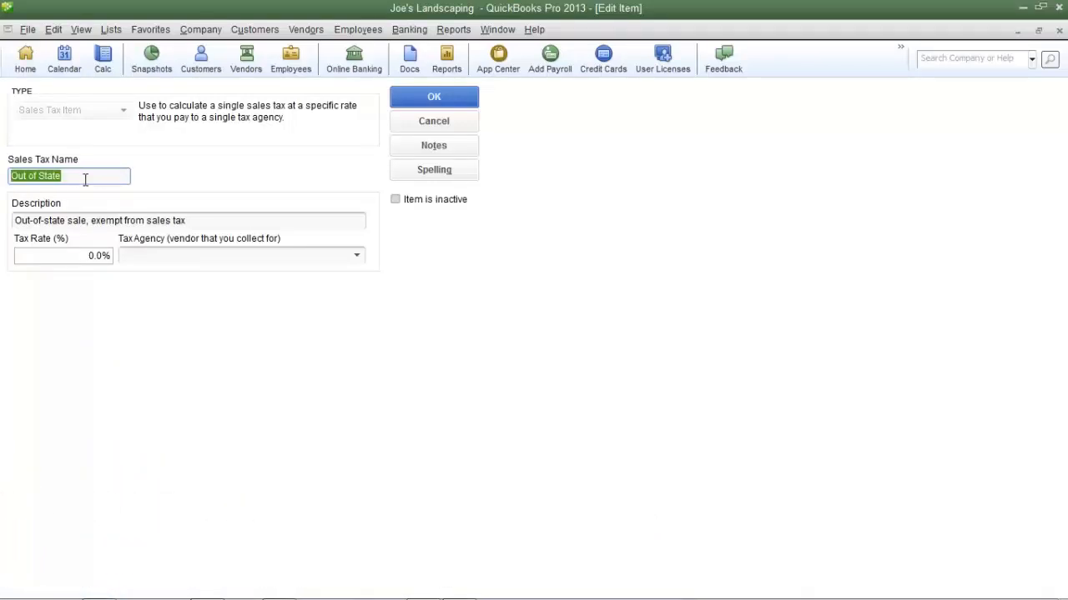
pyautogui.write('Local Sales Tax')
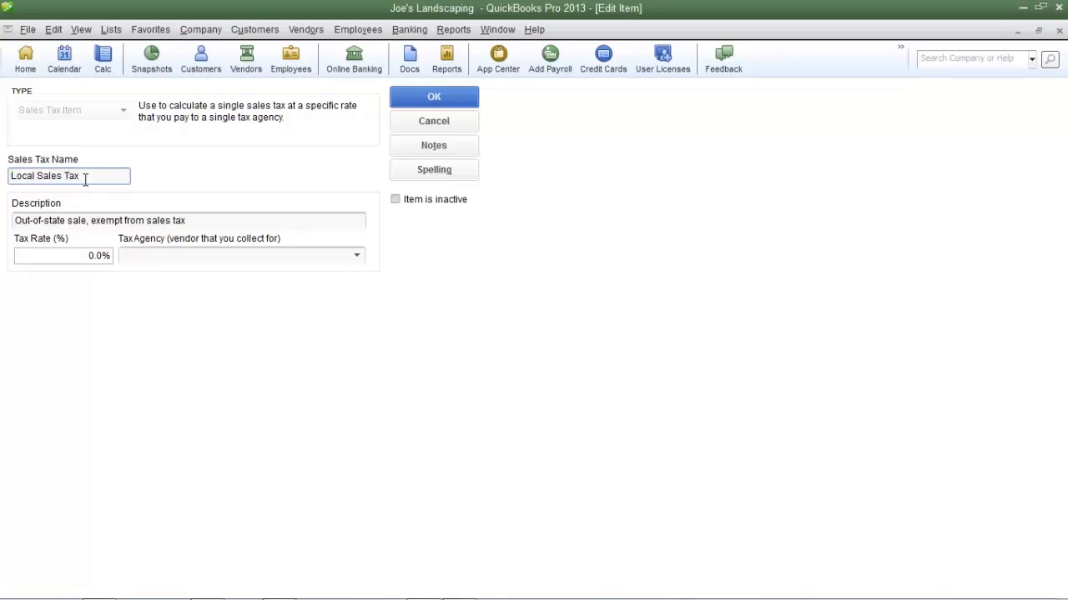
pyautogui.write('Local Sales Tax')
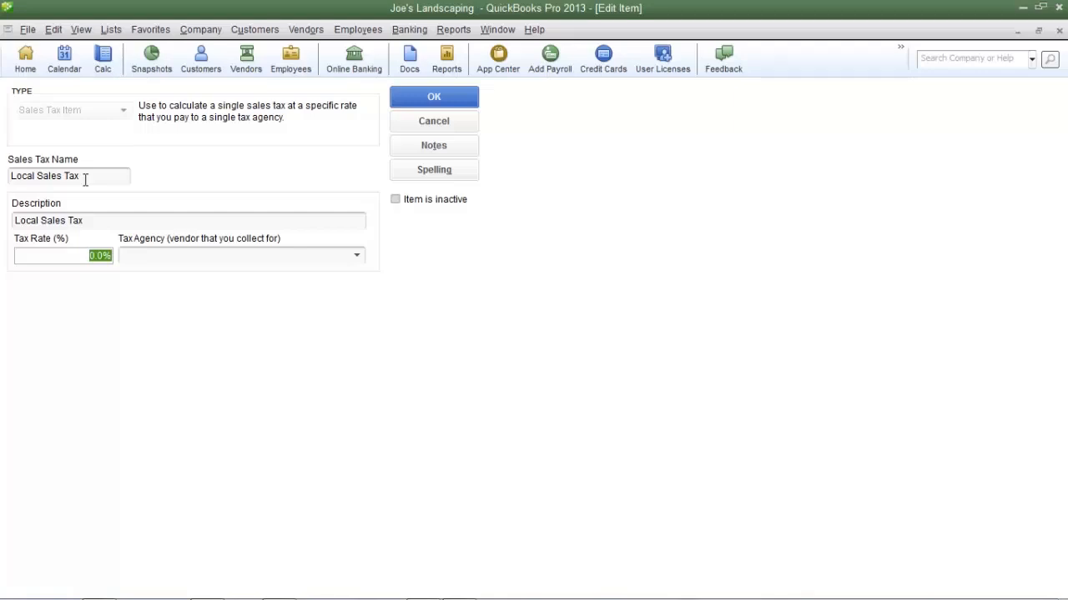
pyautogui.write('4')
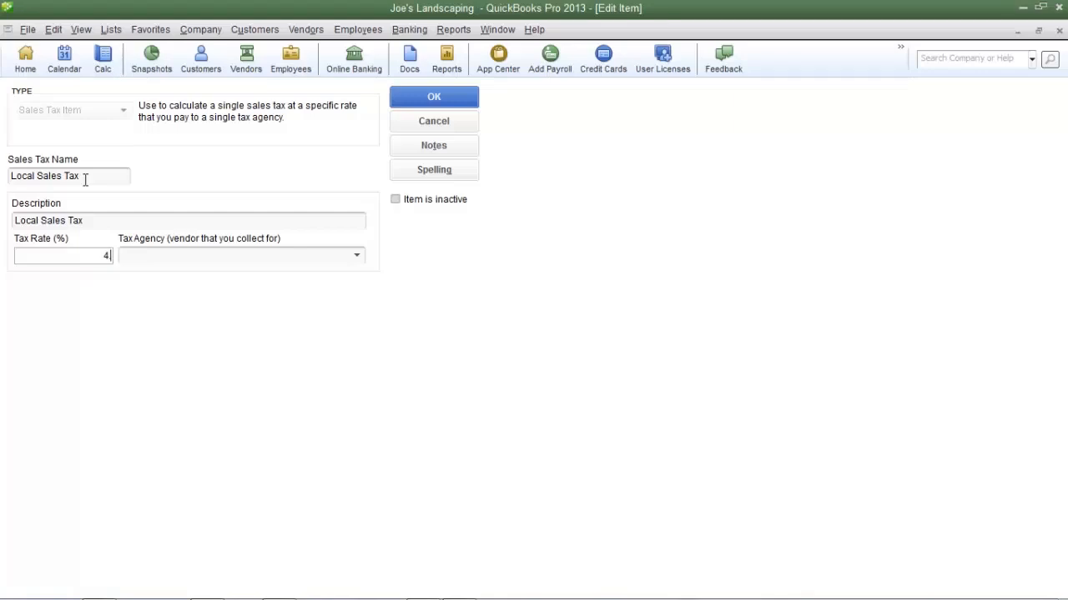
pyautogui.write('.75%')
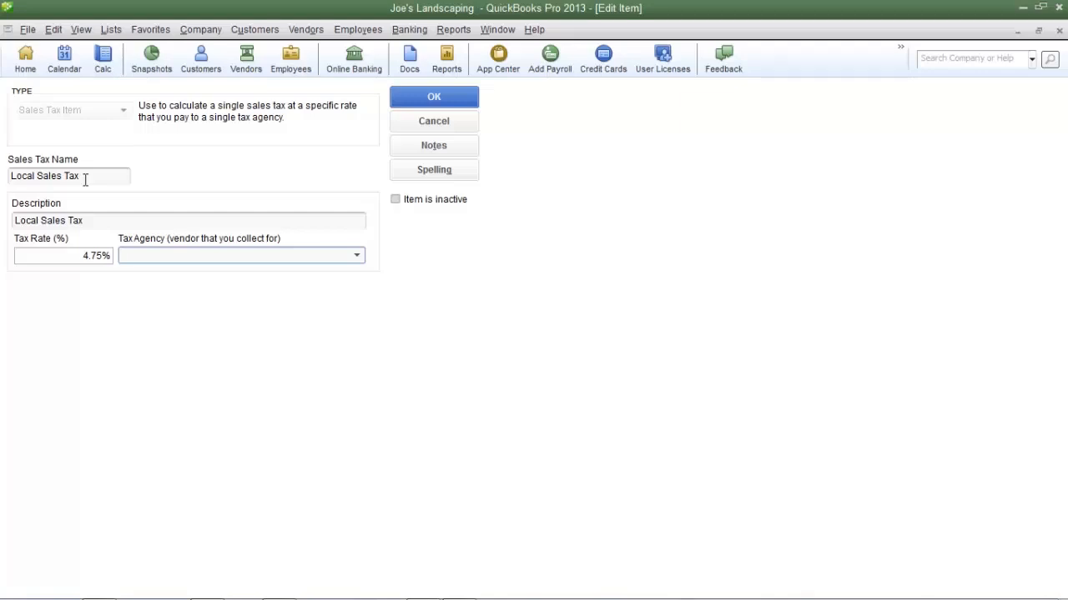
# Step: Choose Add New in the Tax Agency field to create a new vendor
pyautogui.click(237, 255)
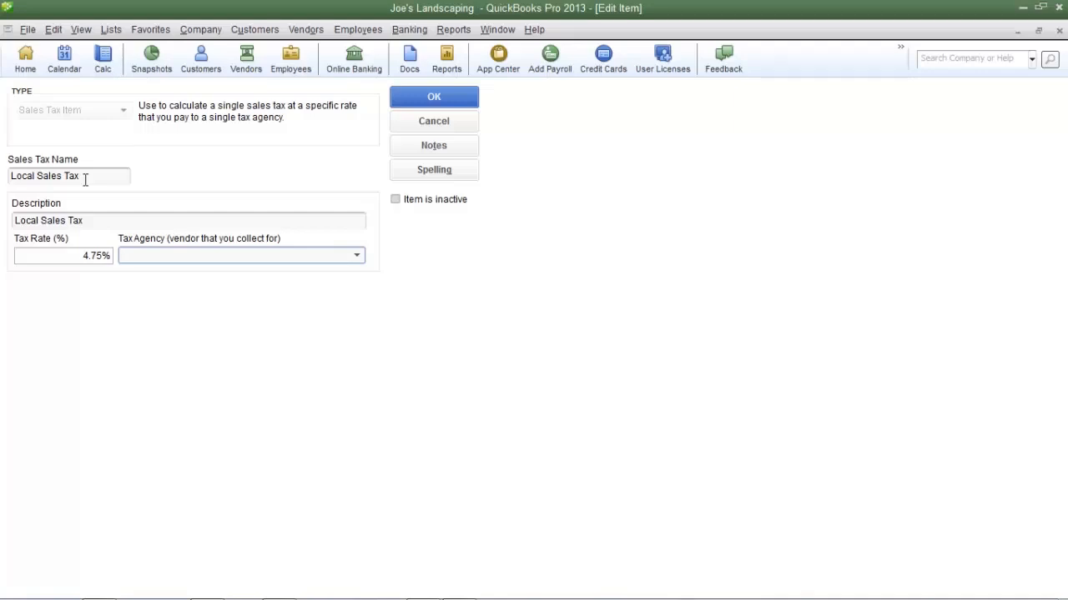
pyautogui.click(233, 255)
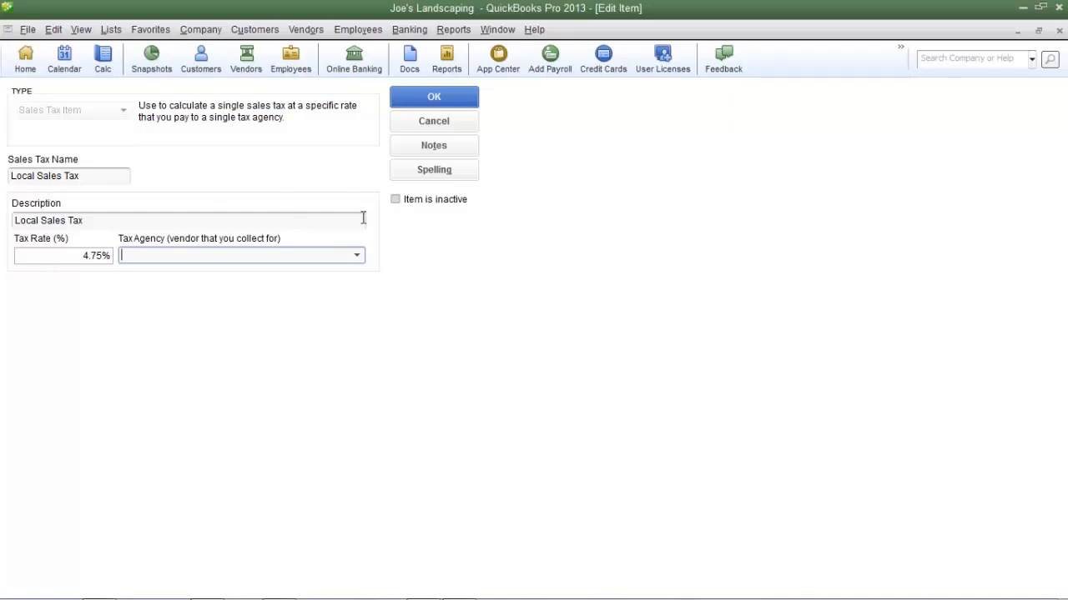
pyautogui.click(357, 255)
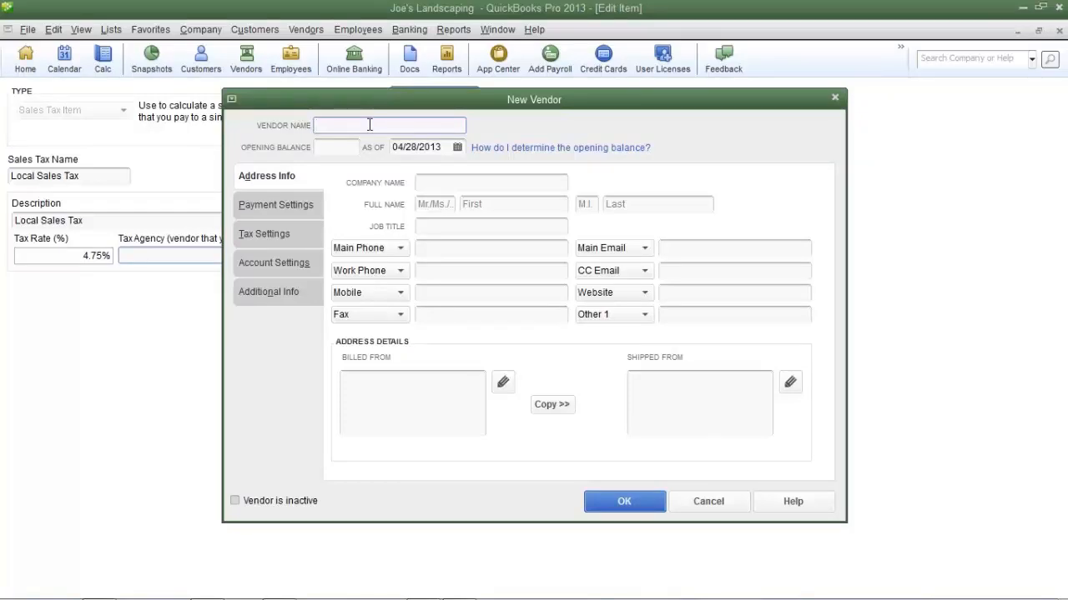
# Step: Enter vendor Los Angeles County Department Of Revenue at 123 Main Street, Beverly Hills, CA 90210
pyautogui.write('Los Angel')
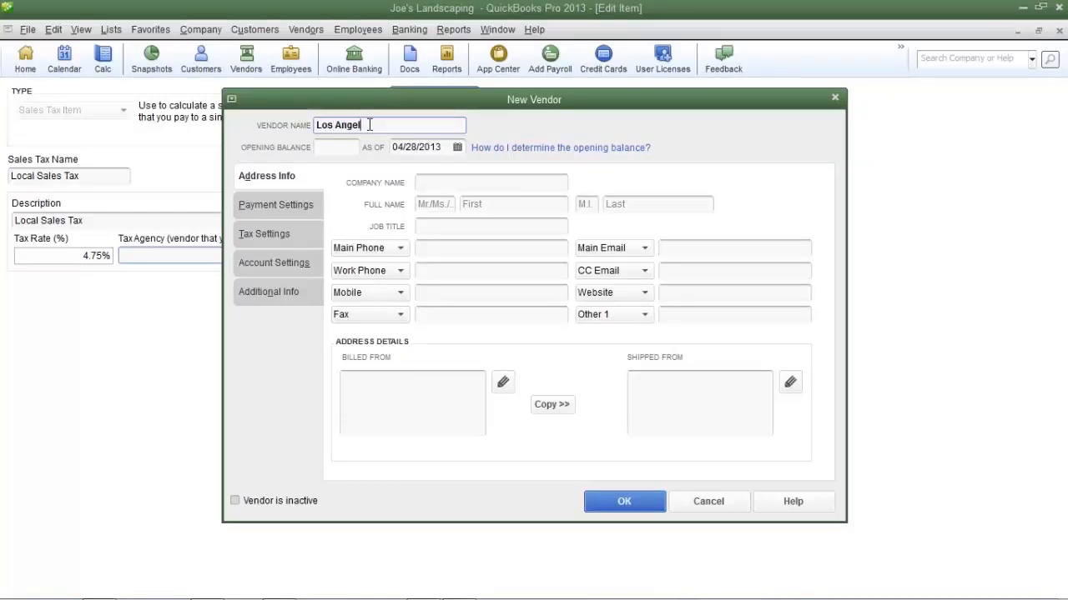
pyautogui.write('es County Departmen...')
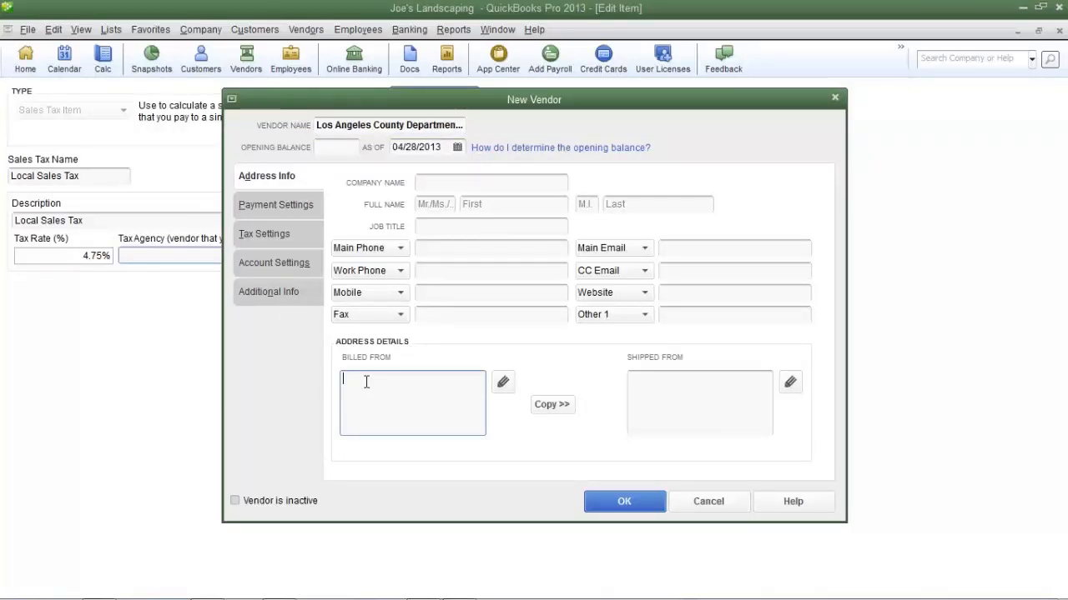
pyautogui.write('123')
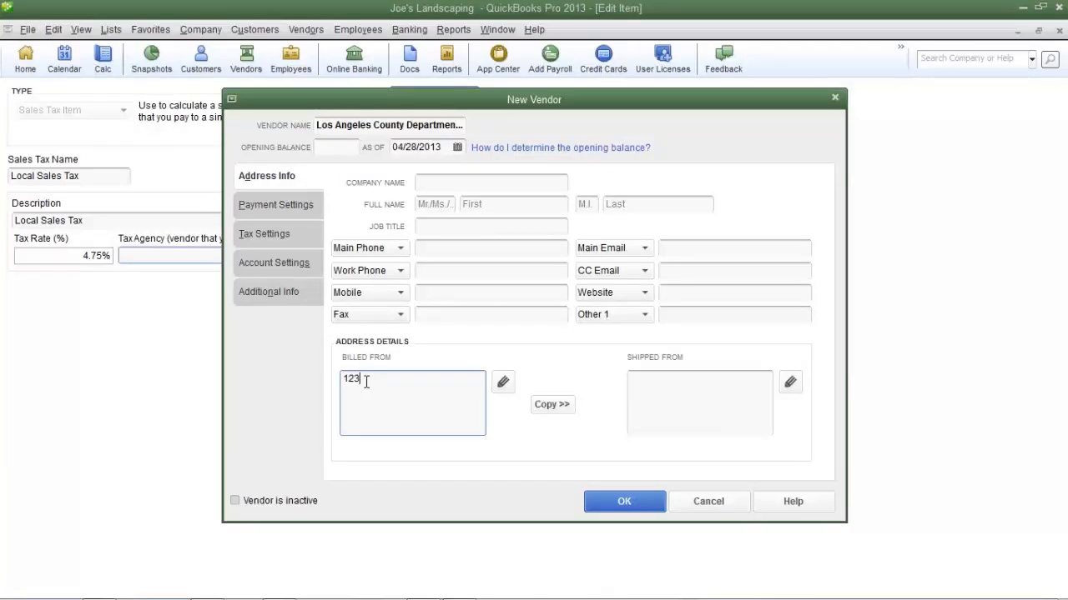
pyautogui.write('Main Street')
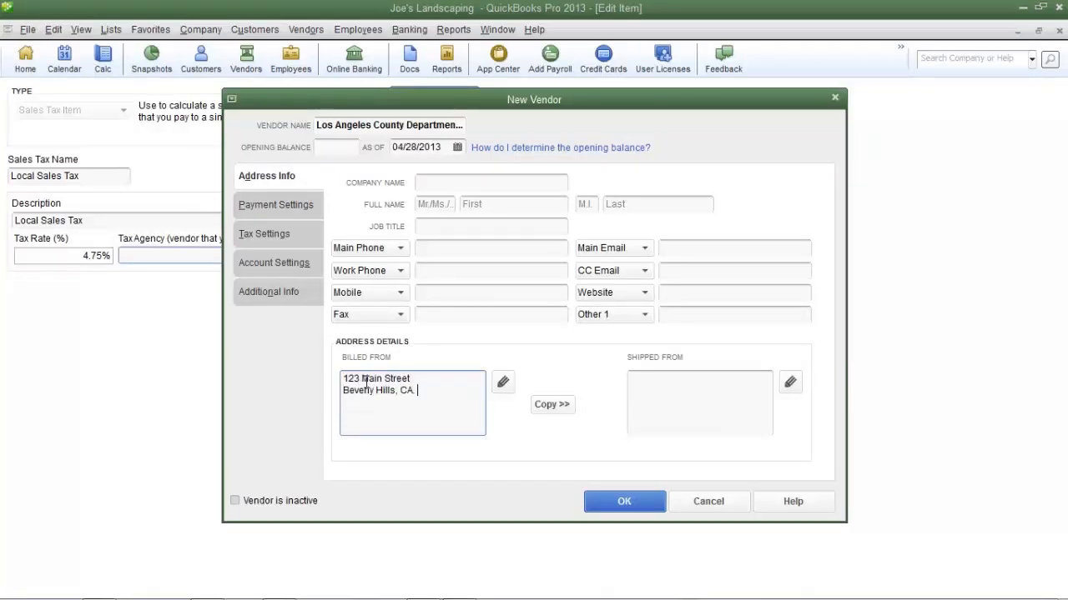
pyautogui.write('90210')
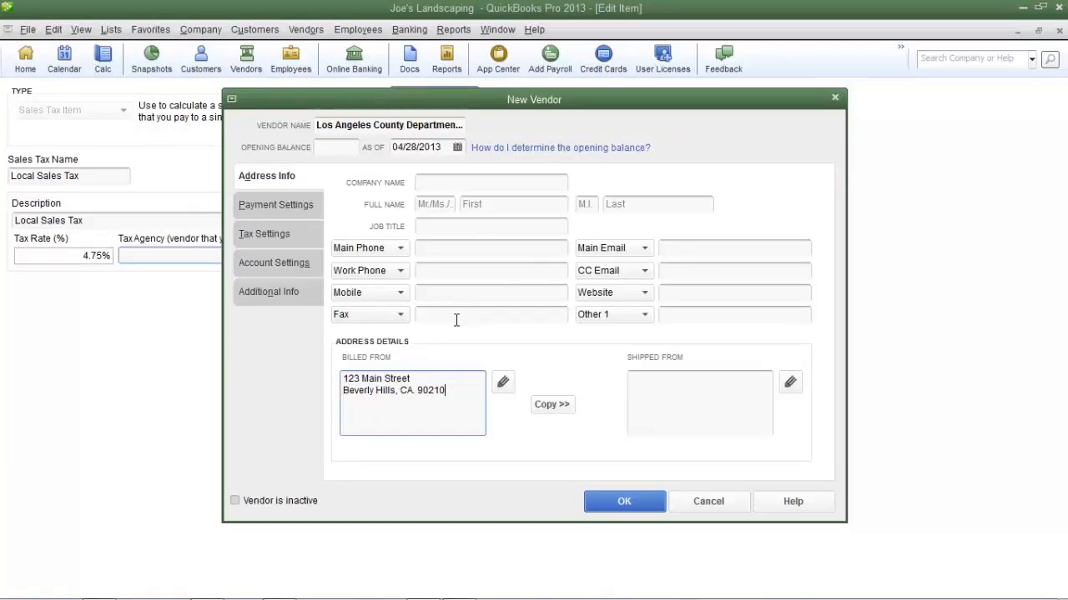
pyautogui.moveTo(443, 277)
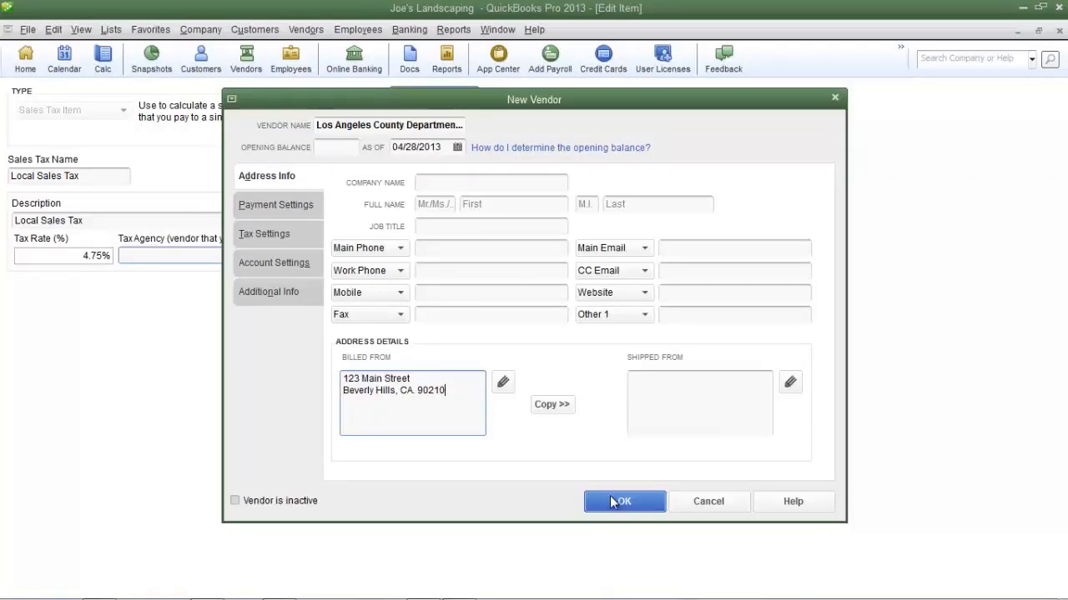
# Step: Save the new vendor and return to the tax item with it as agency
pyautogui.click(623, 500)
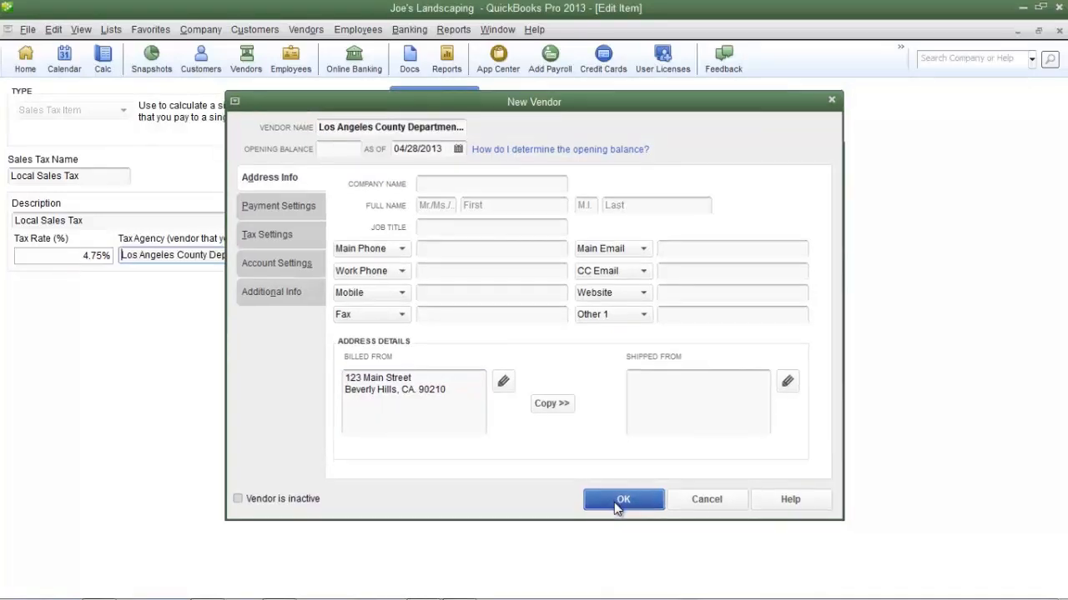
pyautogui.click(623, 499)
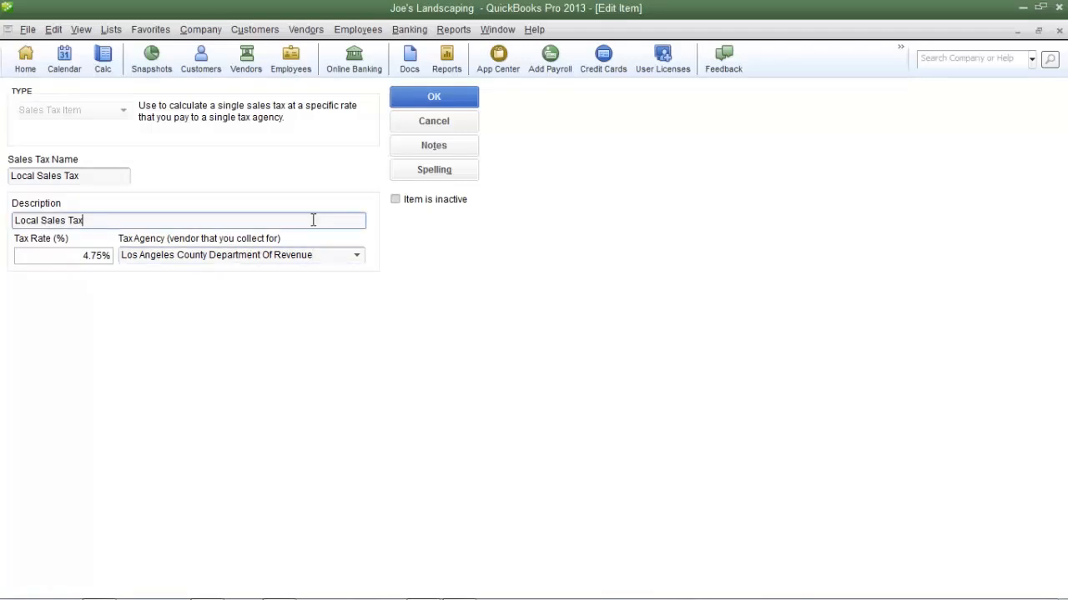
pyautogui.moveTo(349, 140)
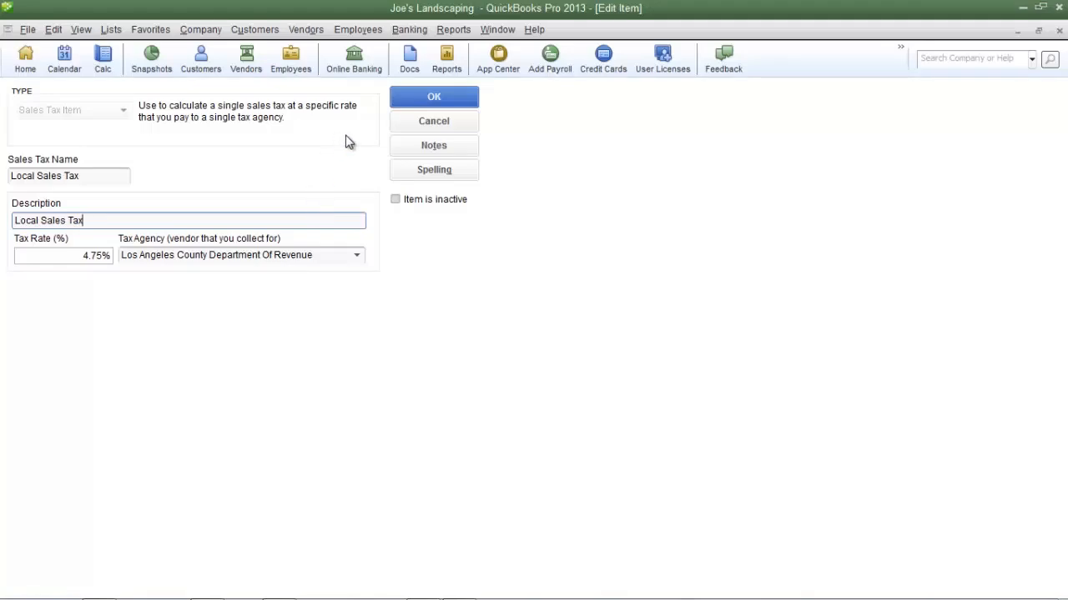
# Step: Save the Local Sales Tax item and return to the home workflow page
pyautogui.click(433, 97)
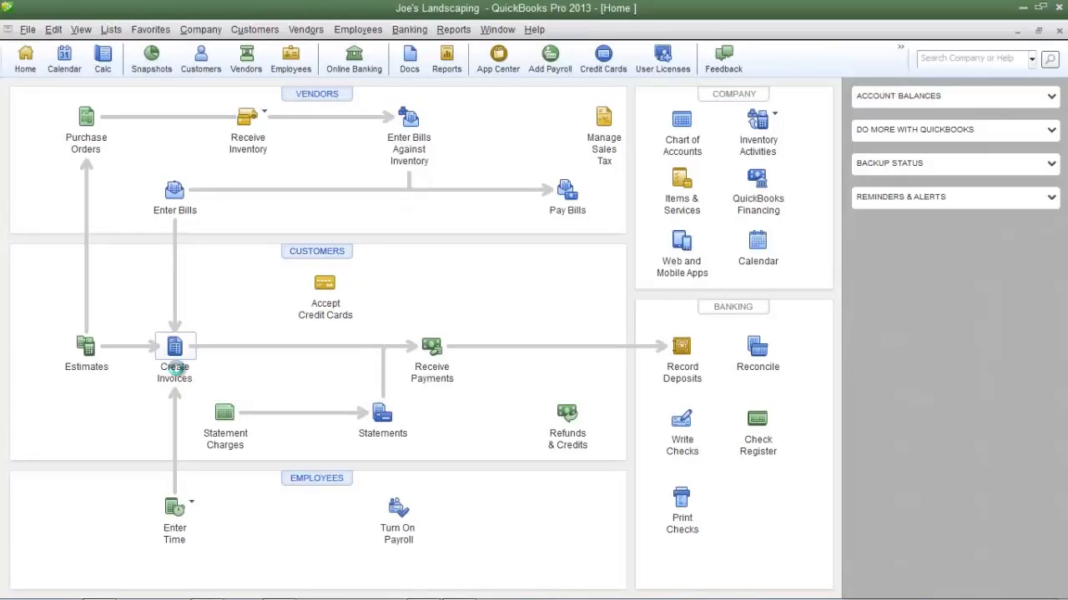
# Step: Invoice Huey Company for Red Roses at 50.00 marked taxable, adding 2.38 Local Sales Tax for 52.38
pyautogui.click(173, 350)
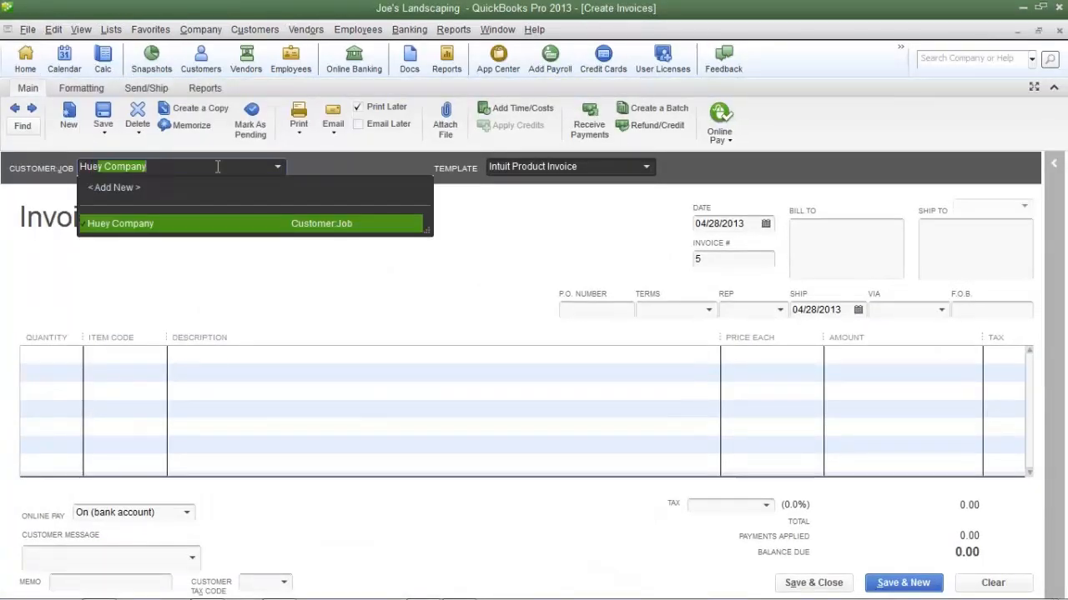
pyautogui.click(120, 224)
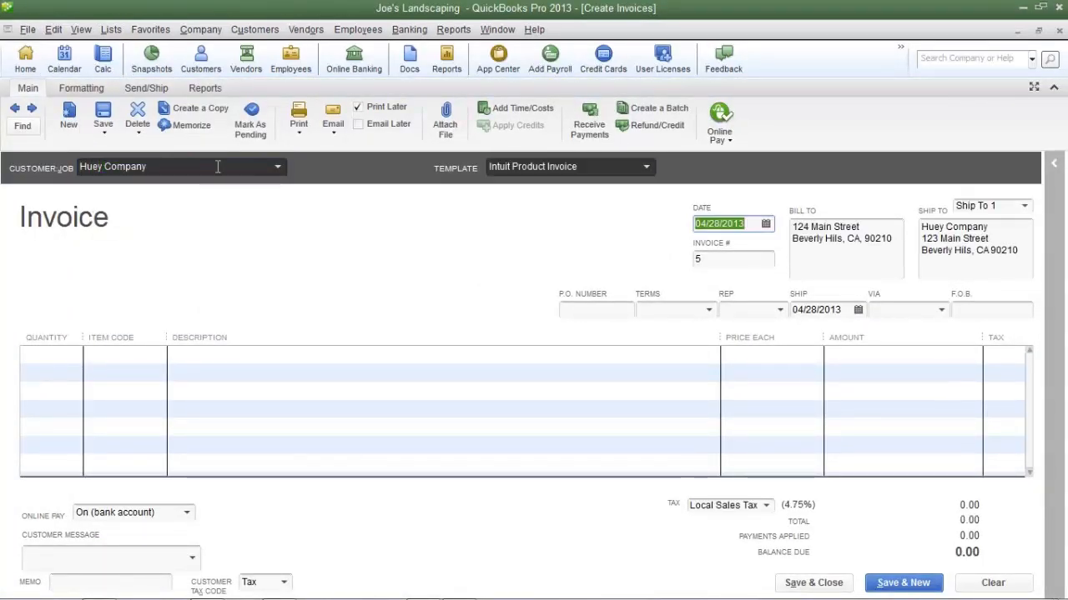
pyautogui.write('Red Roses')
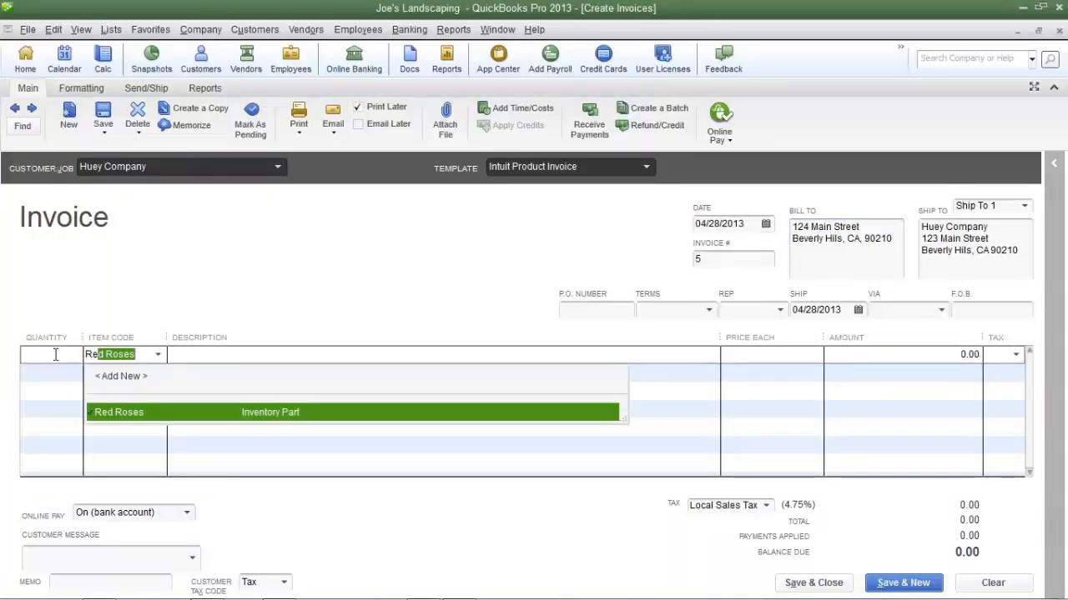
pyautogui.click(119, 412)
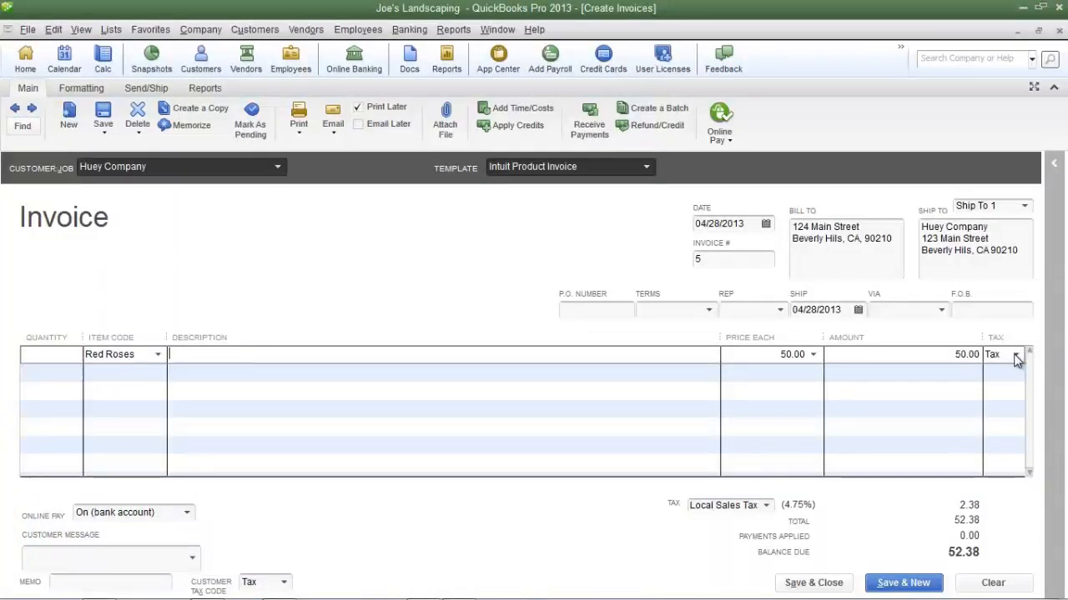
pyautogui.click(1018, 354)
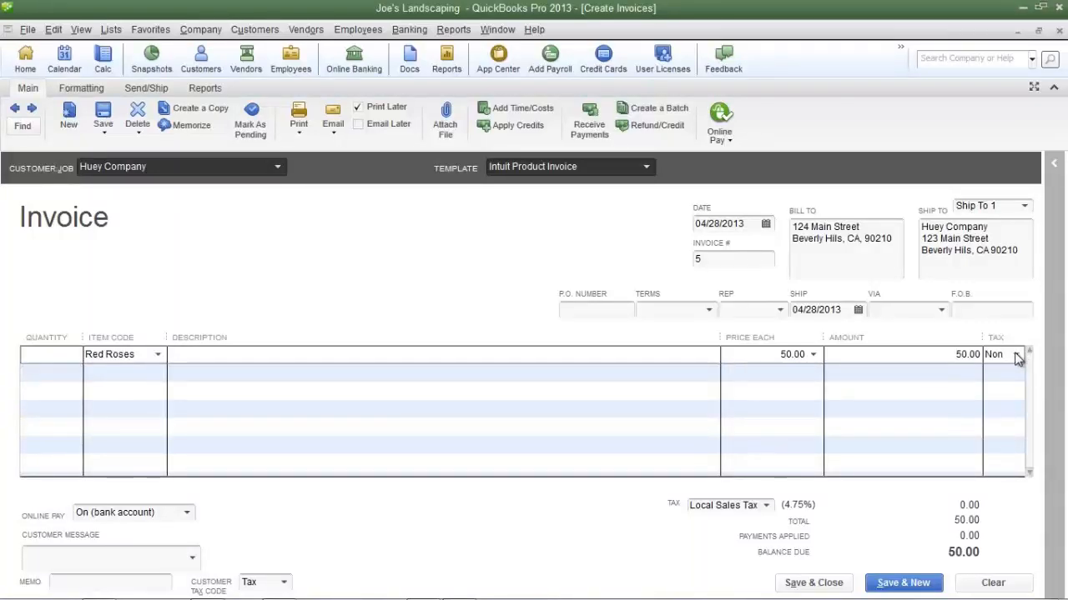
pyautogui.click(1015, 353)
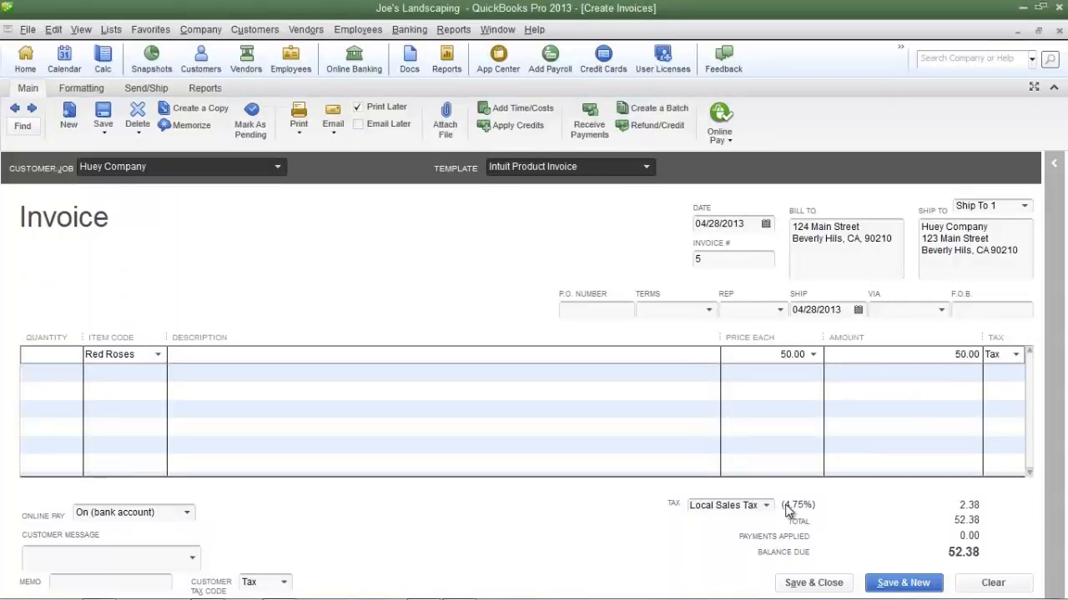
pyautogui.moveTo(958, 500)
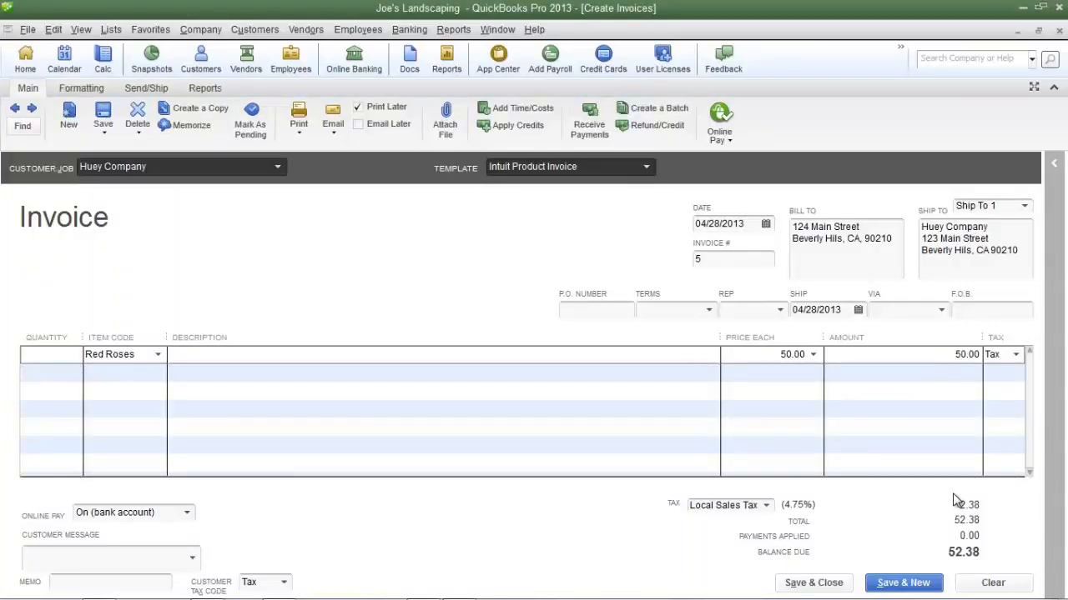
pyautogui.moveTo(959, 518)
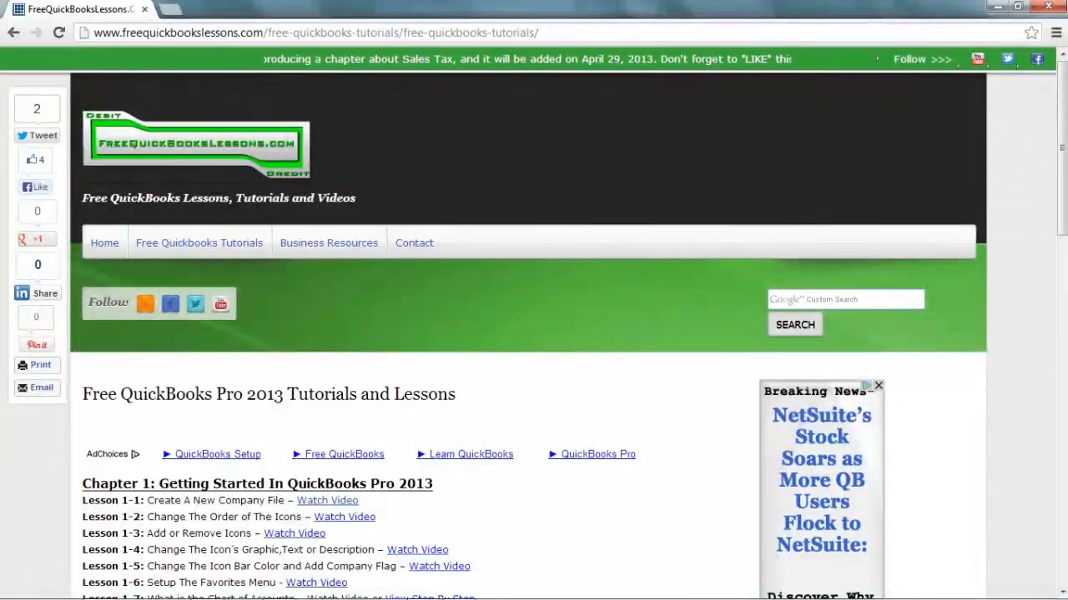
# Step: Scroll through the chapter lessons on freequickbookslessons.com and start a site search
pyautogui.scroll(-3)
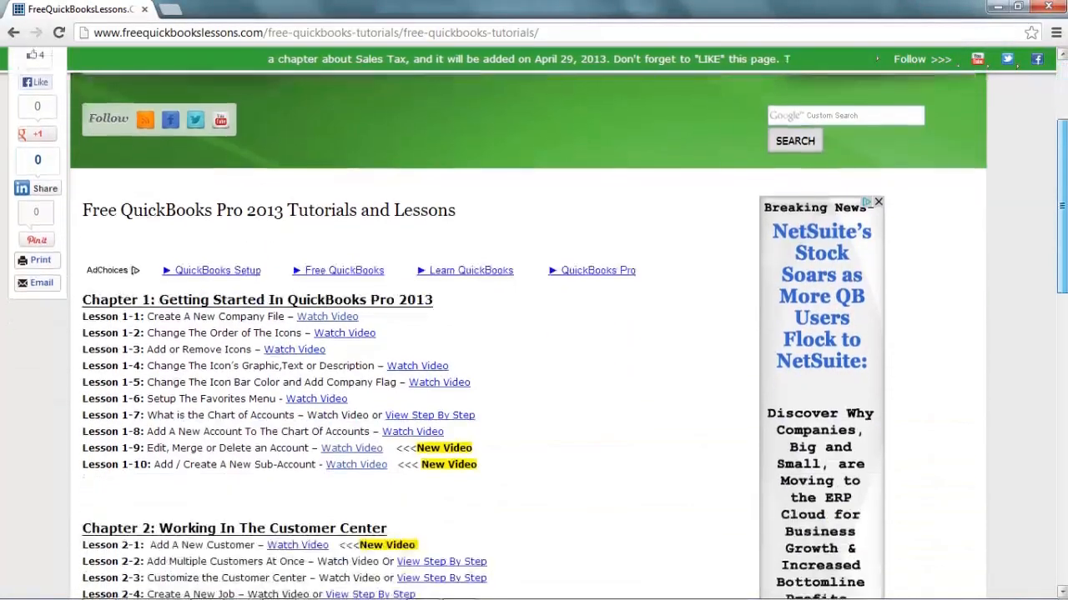
pyautogui.scroll(-3)
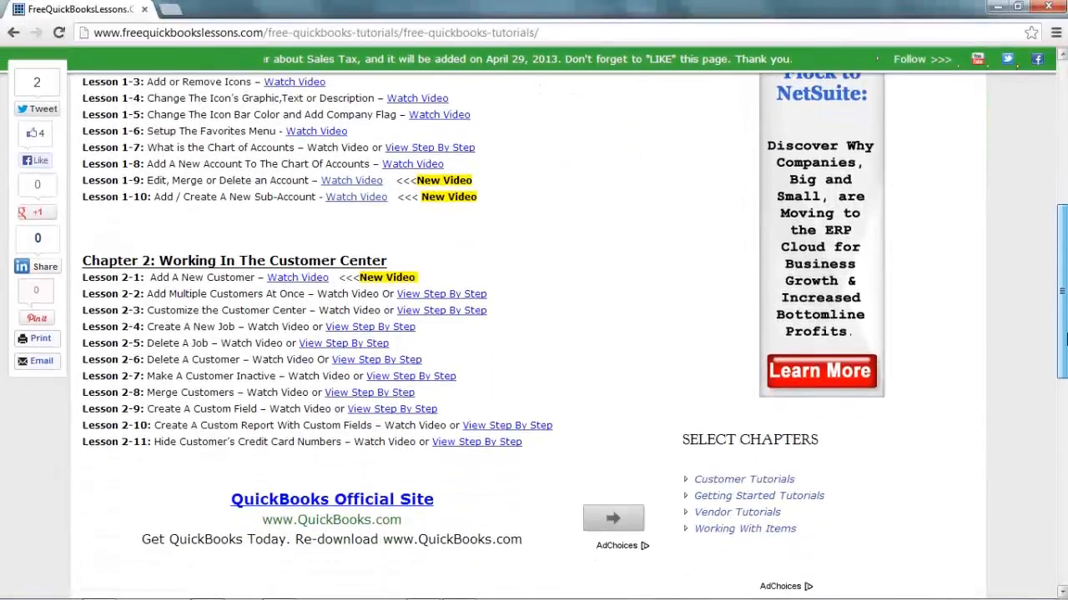
pyautogui.scroll(-3)
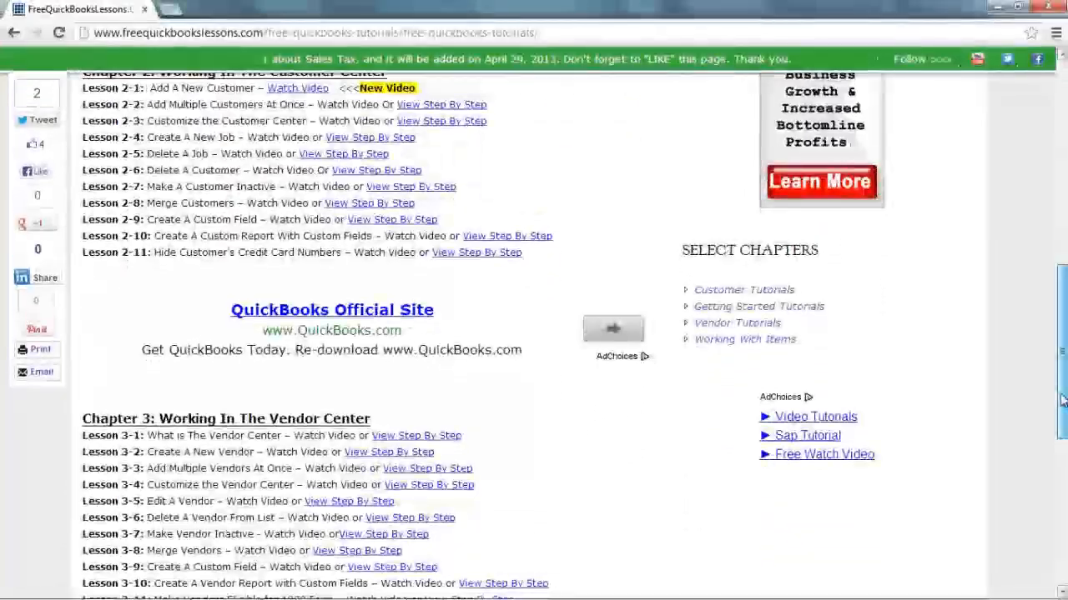
pyautogui.scroll(-3)
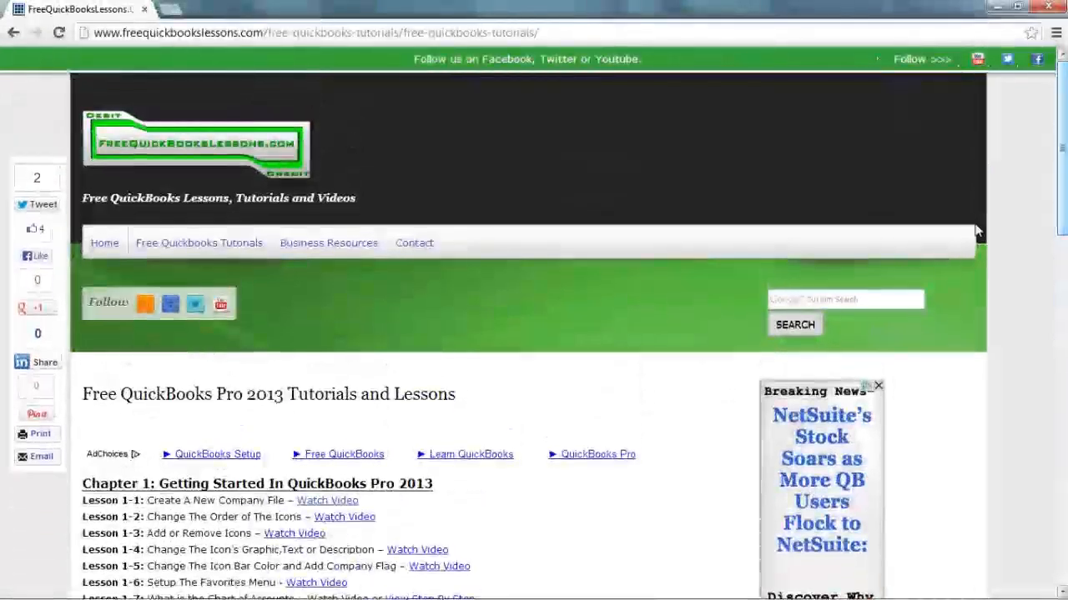
pyautogui.click(844, 298)
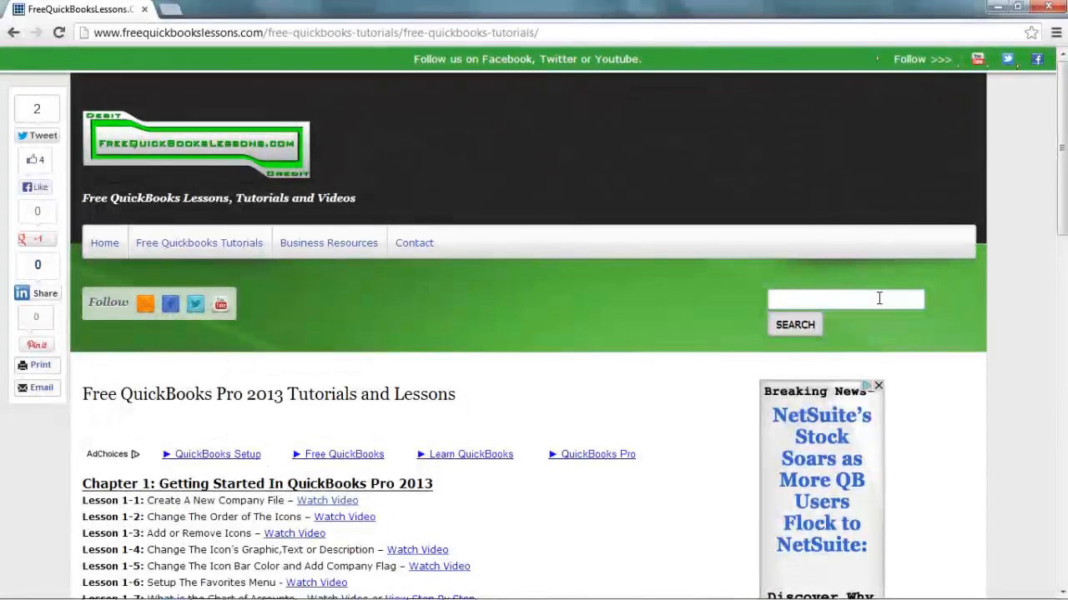